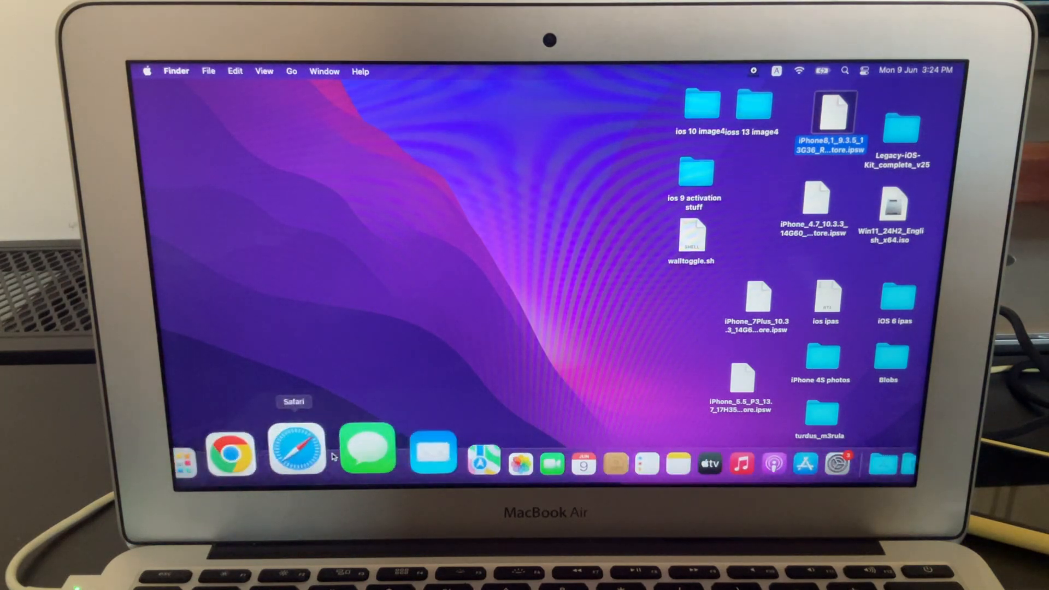
Step: Open sep.lol in Safari and expand the turdus merula 'Download for macOS' file options
click(296, 450)
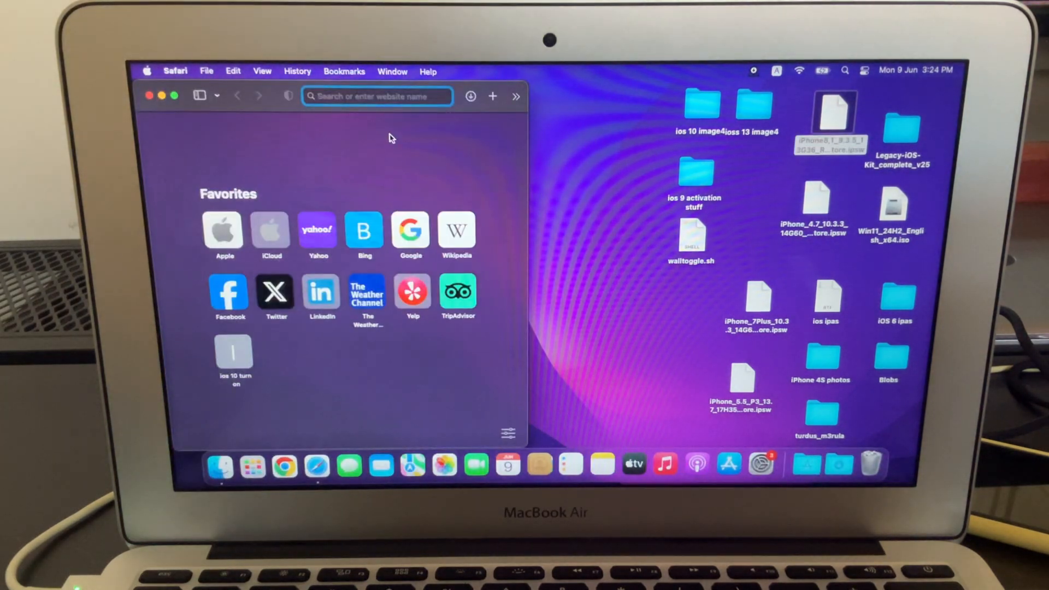
text(sep.lol)
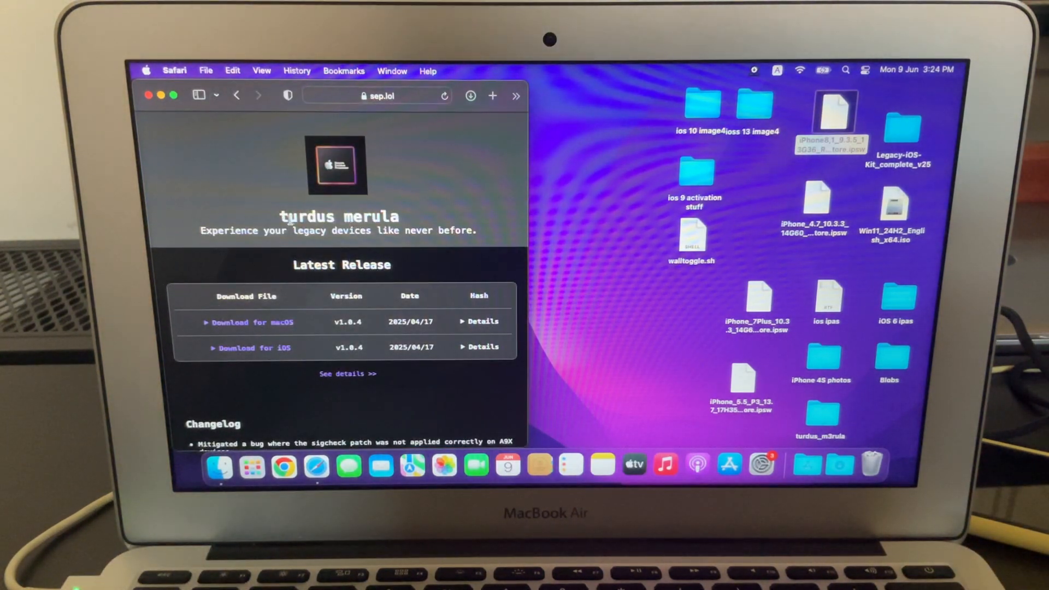
double_click(307, 216)
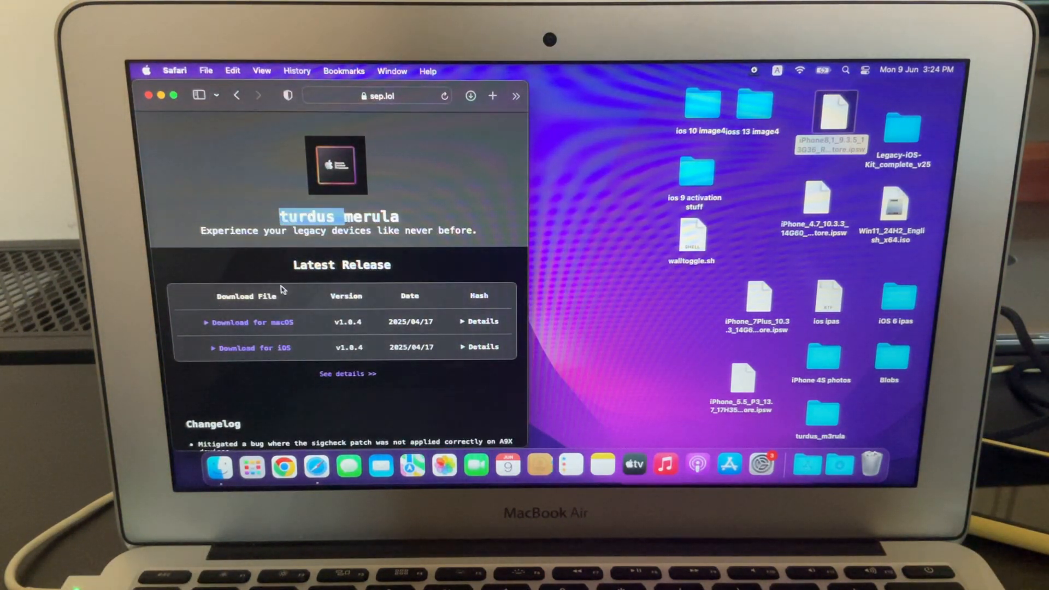
click(245, 322)
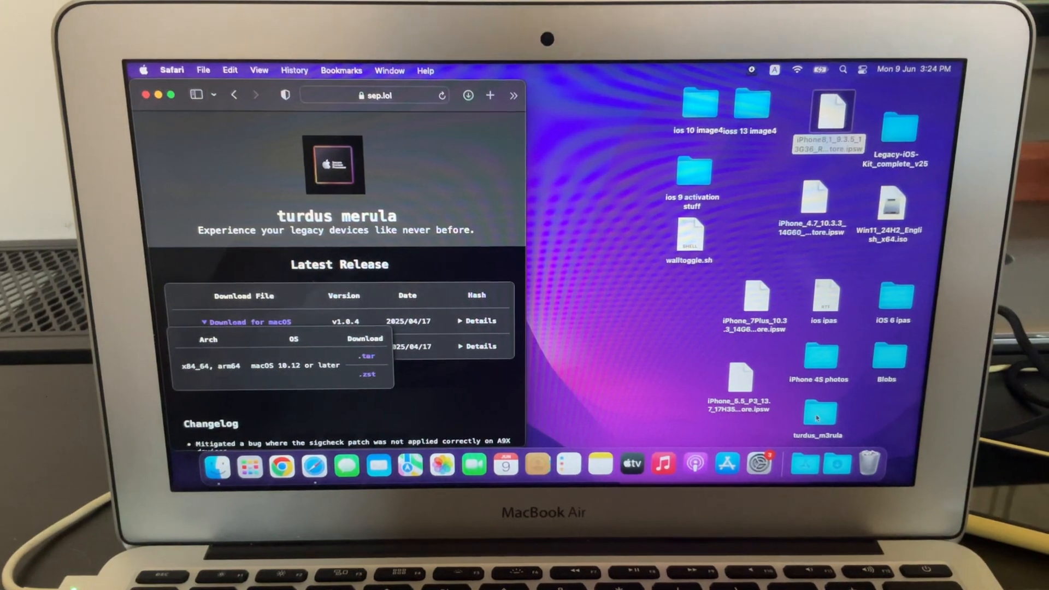
Step: In a new tab, decode the device's code as an Apple serial number
click(374, 95)
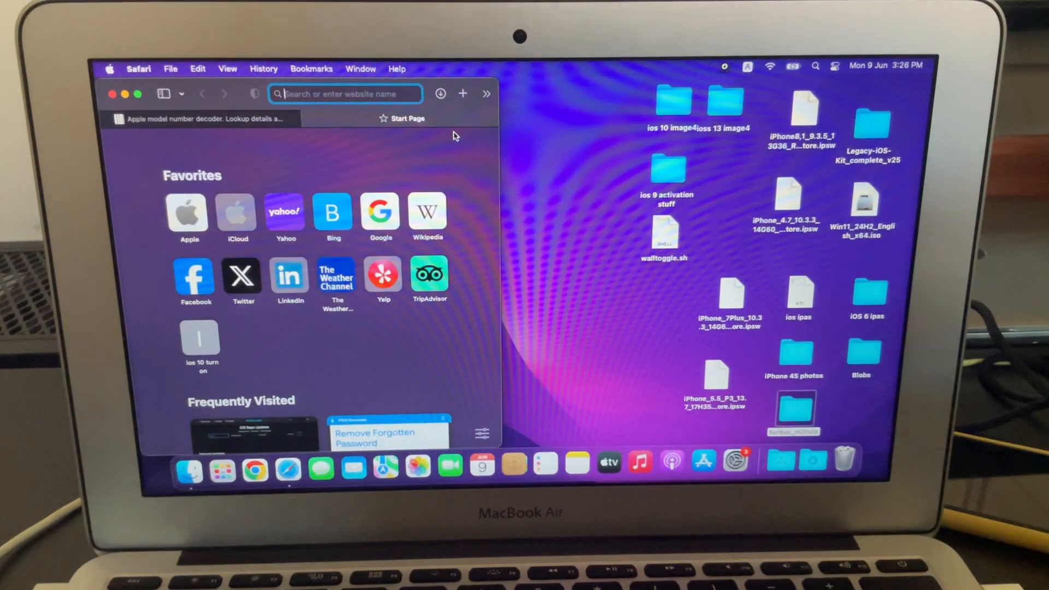
mouse_move(414, 141)
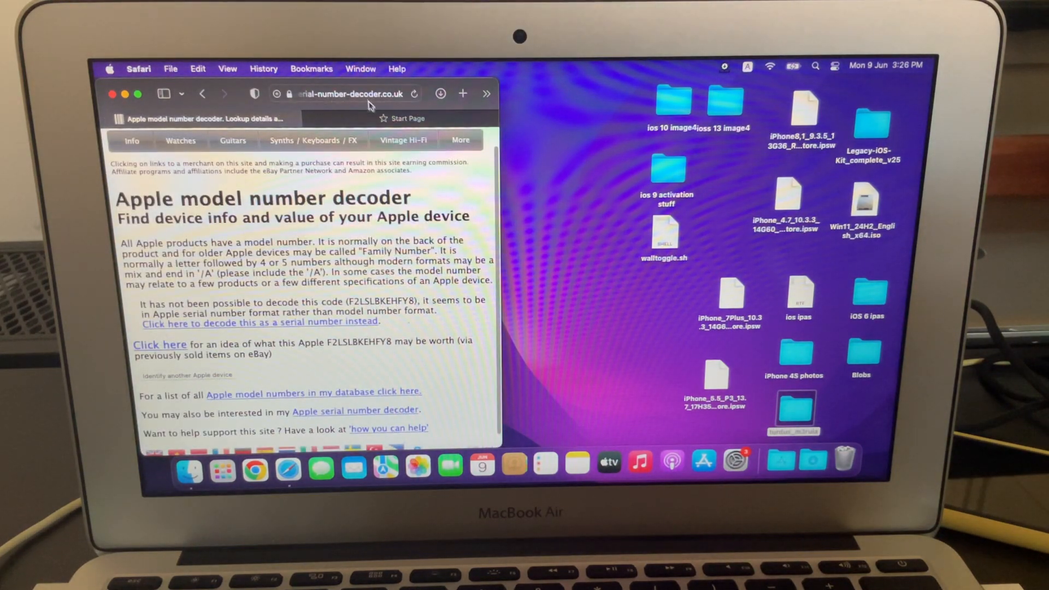
click(460, 140)
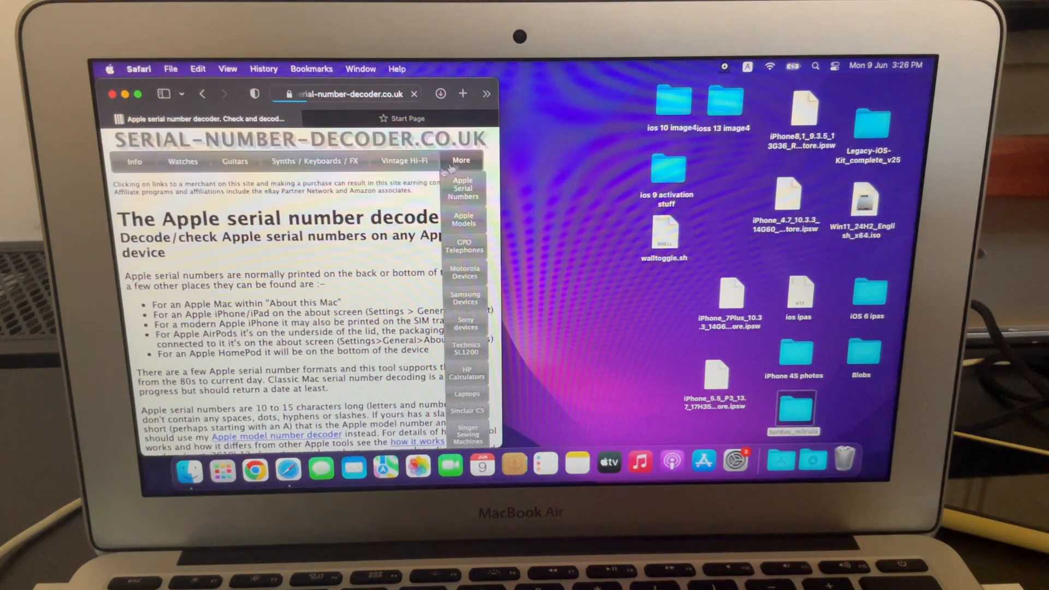
scroll(down, 3)
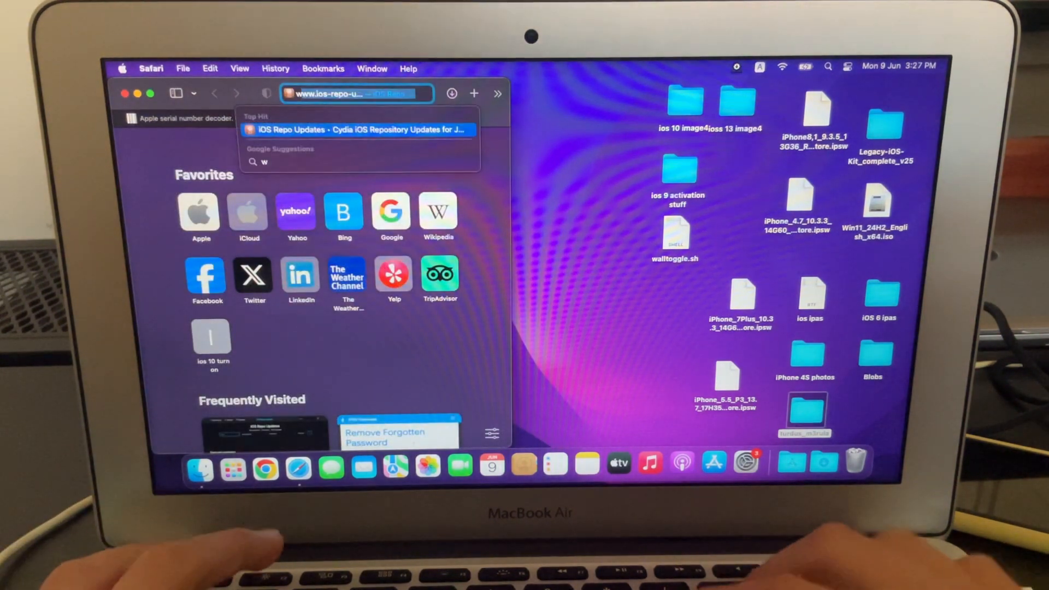
Step: Search 'week 43' of 2016 and highlight its Oct. 24 start date
text(week 43 of 2016)
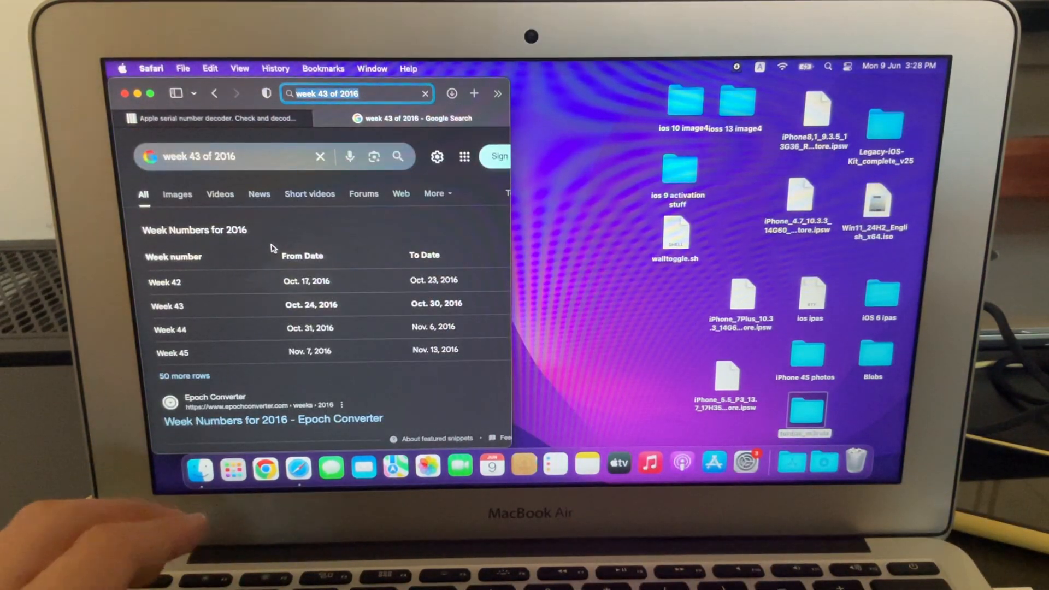
double_click(310, 304)
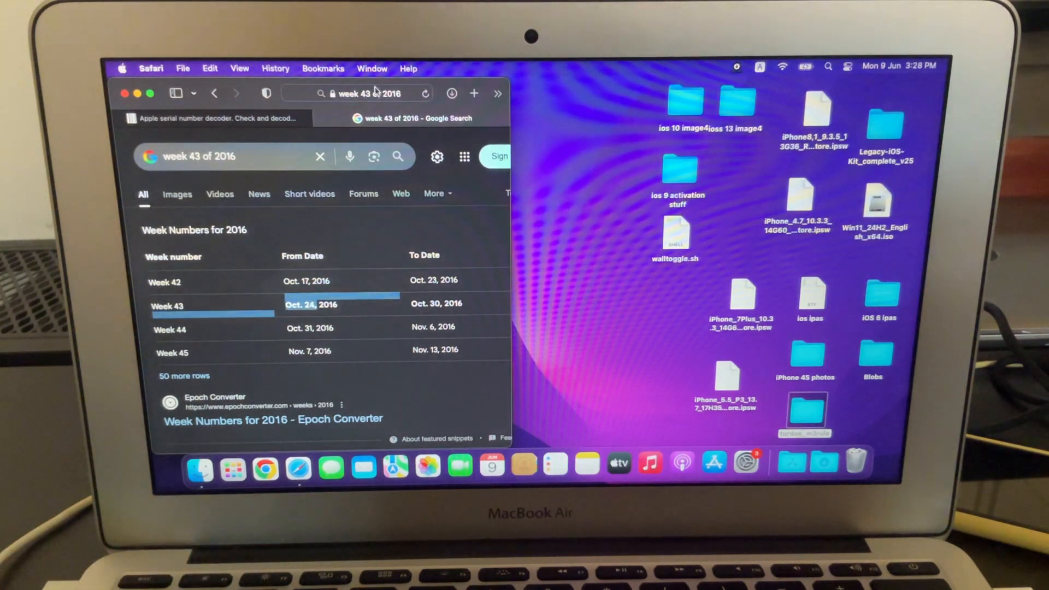
click(354, 93)
text(ipsw.me)
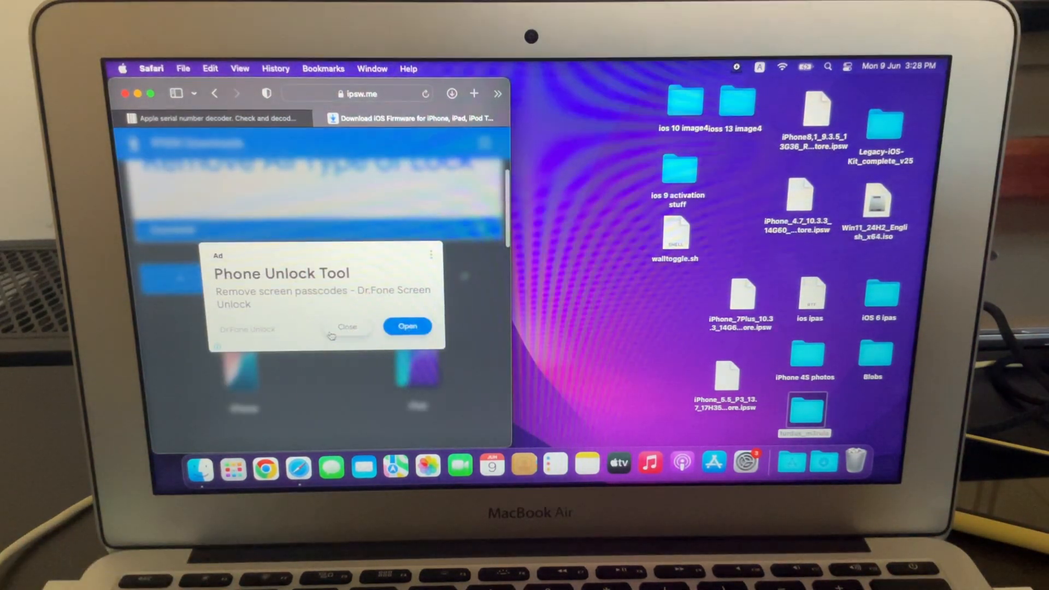
Step: Dismiss the phone unlock advertisement on ipsw.me and scroll the device list
click(347, 327)
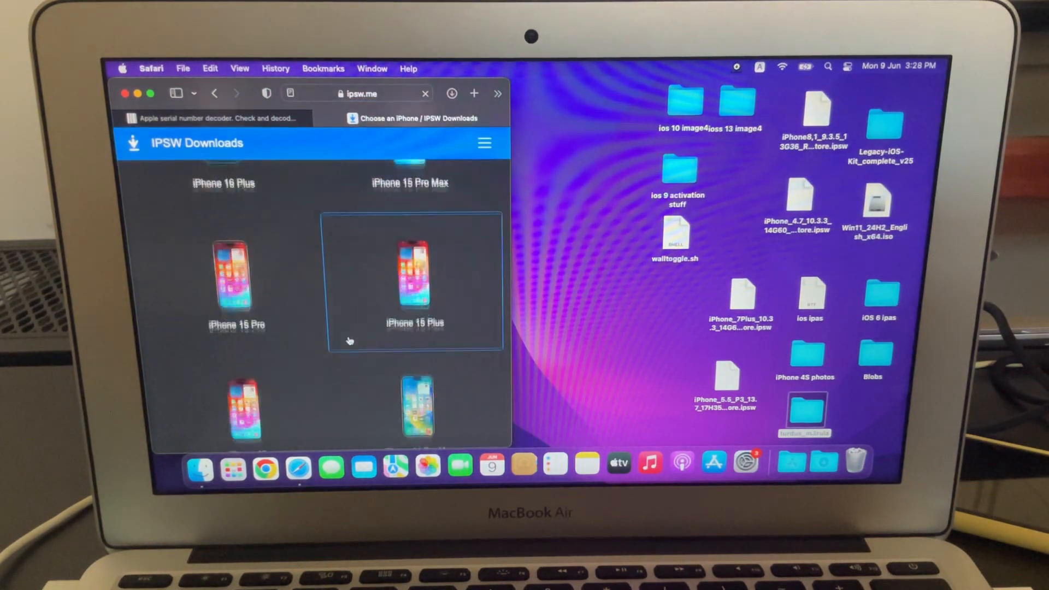
scroll(down, 3)
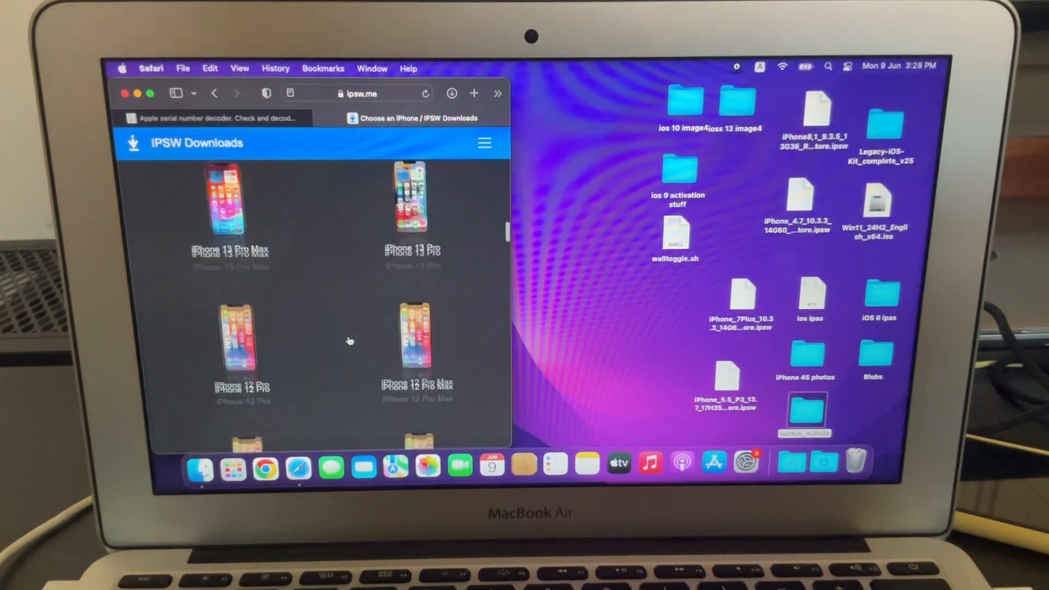
scroll(down, 3)
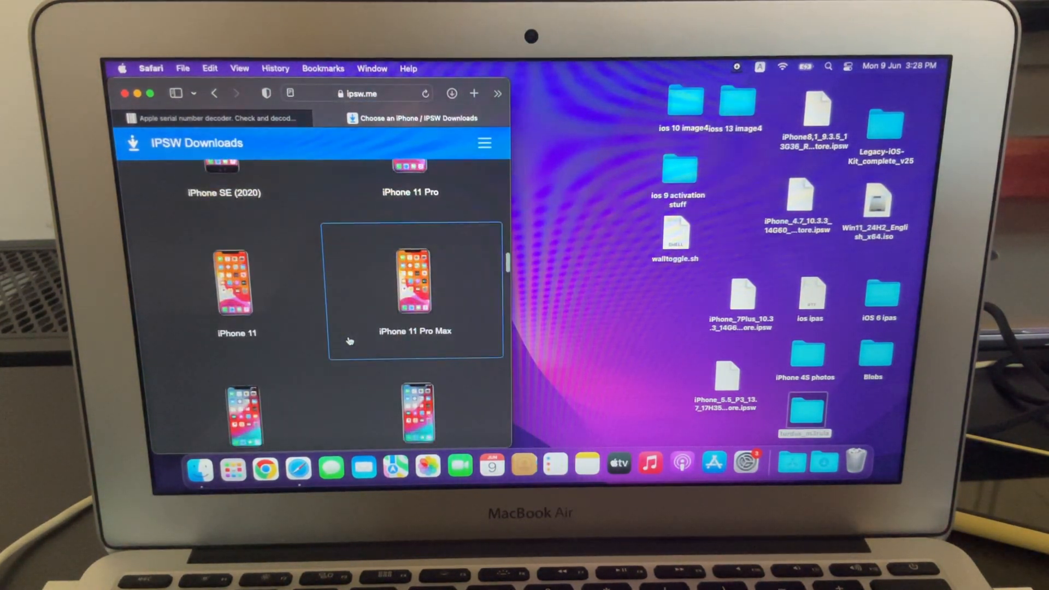
scroll(down, 3)
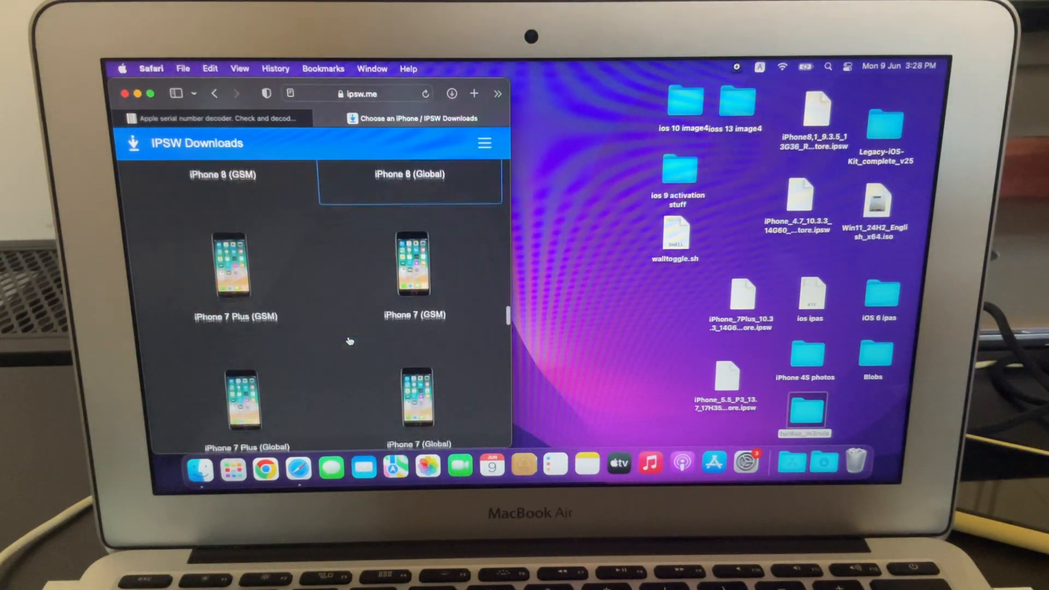
Step: Choose iPhone 7 Plus (GSM) and scroll its firmware list to iOS 10.3.3 (14G60)
click(235, 267)
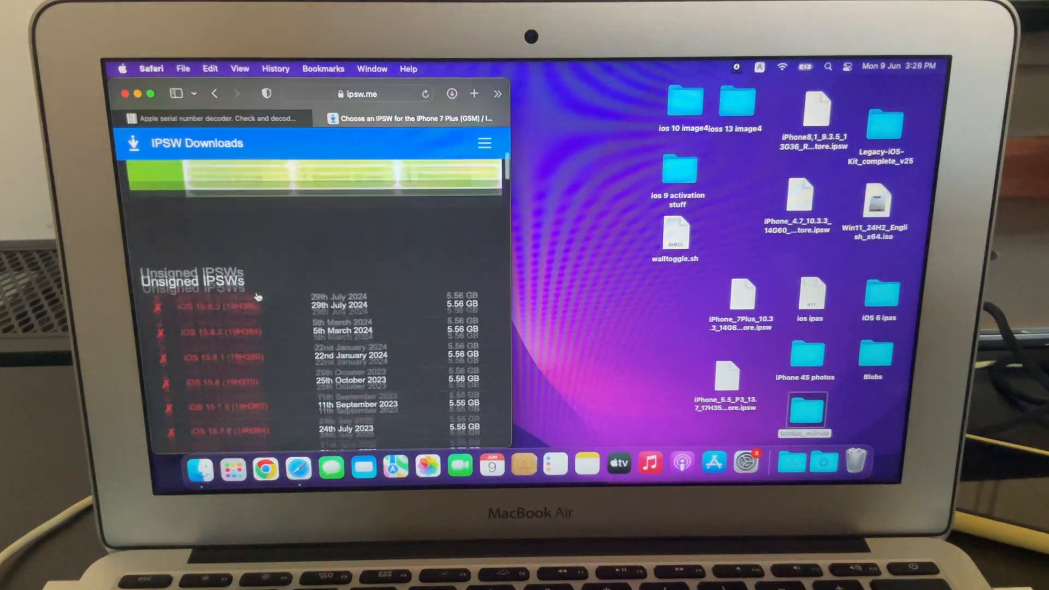
scroll(down, 3)
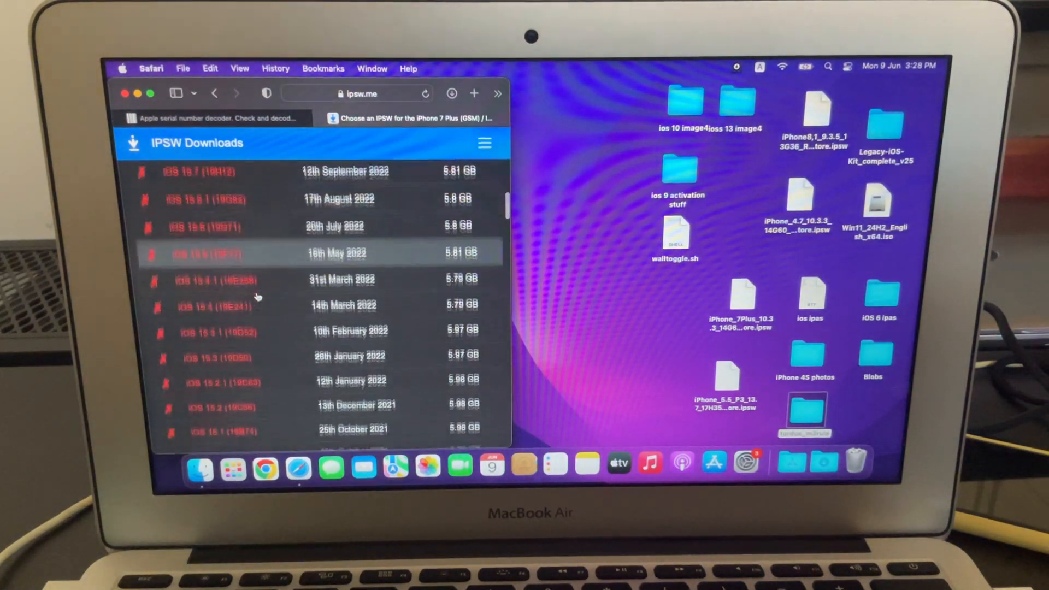
scroll(down, 3)
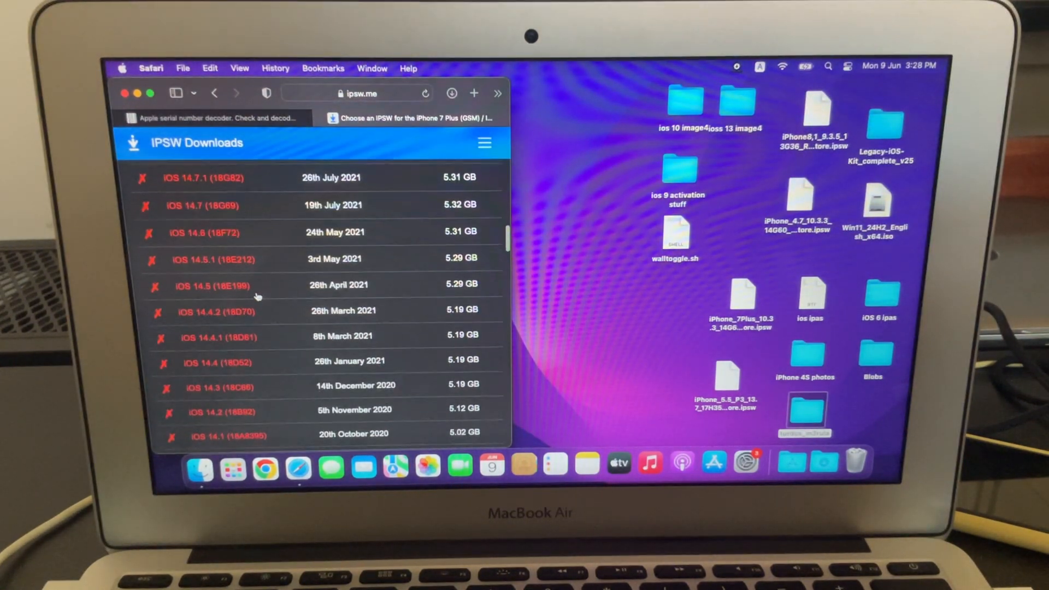
scroll(down, 3)
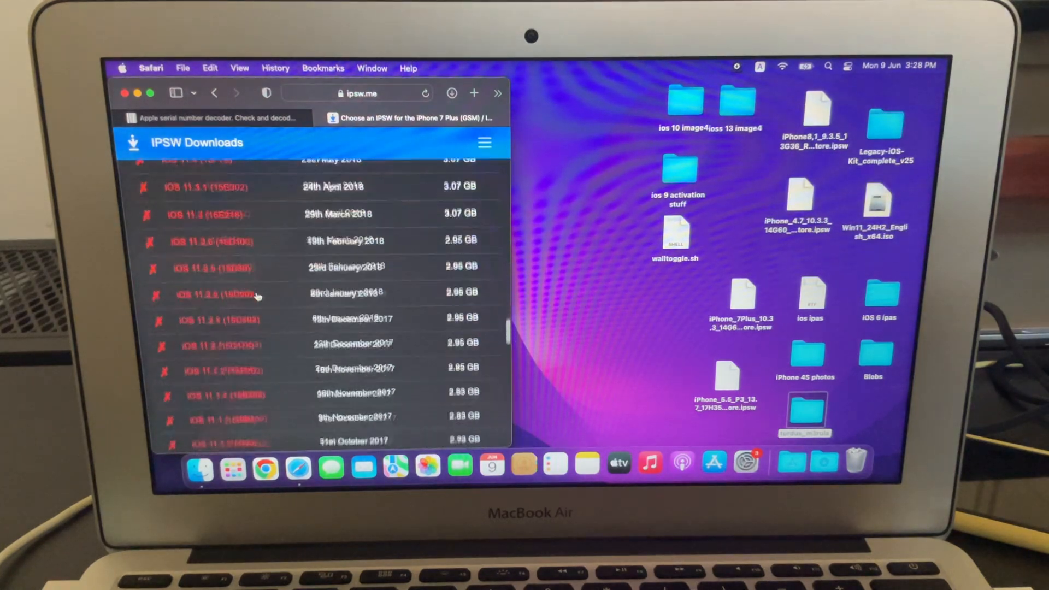
scroll(down, 3)
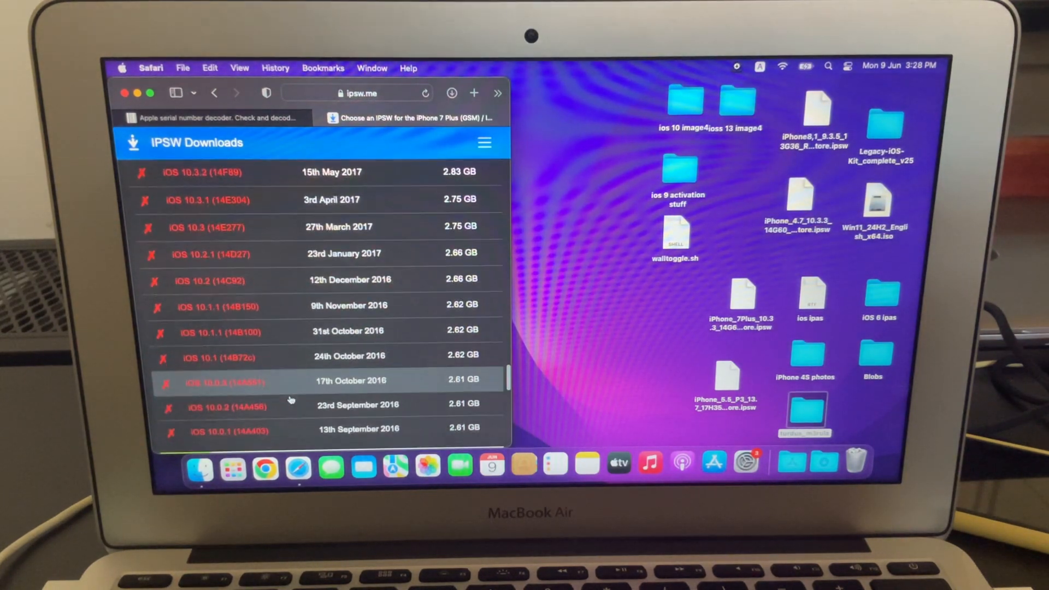
scroll(up, 3)
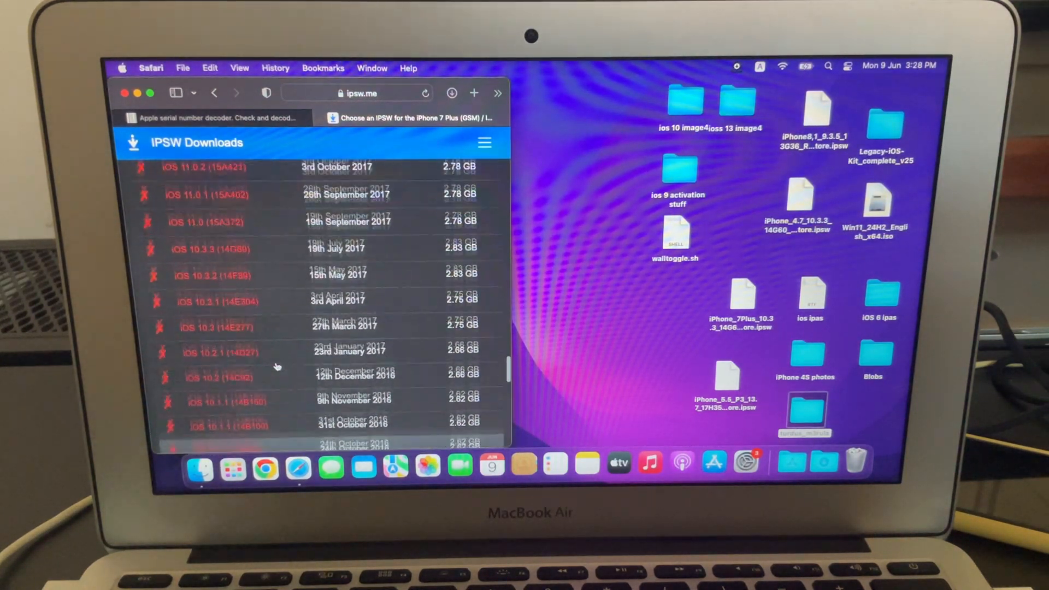
scroll(up, 3)
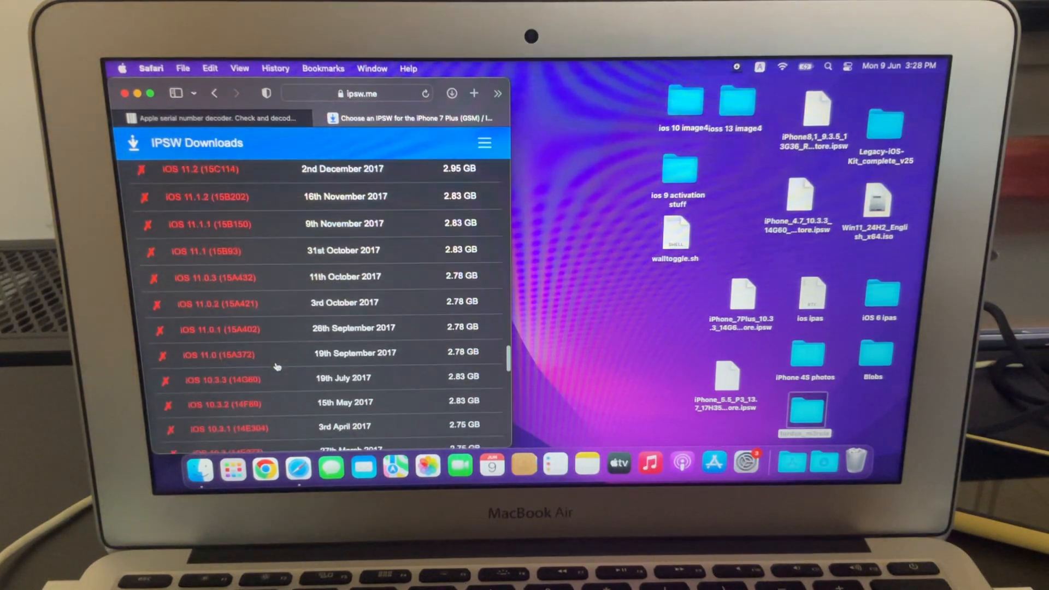
Step: Download the 2.83 GB iOS 10.3.3 (14G60) firmware and check Safari's download progress
click(240, 379)
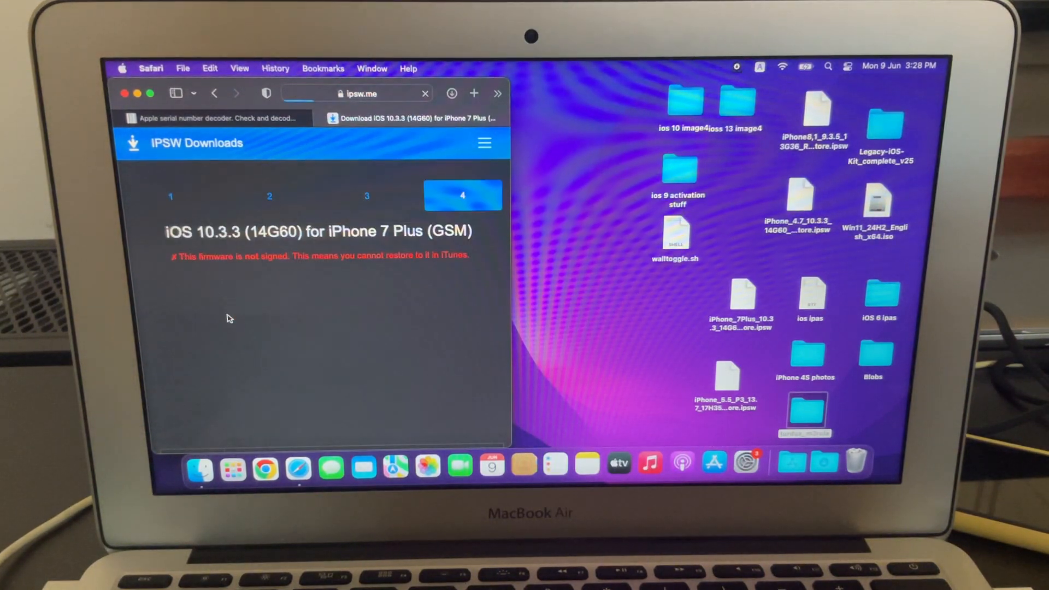
scroll(down, 3)
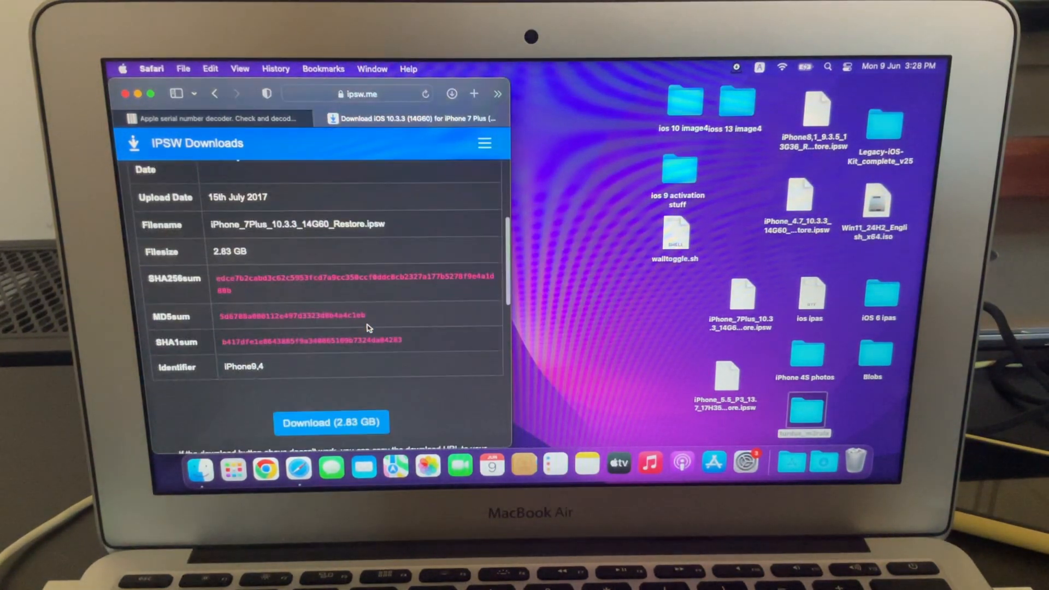
click(330, 422)
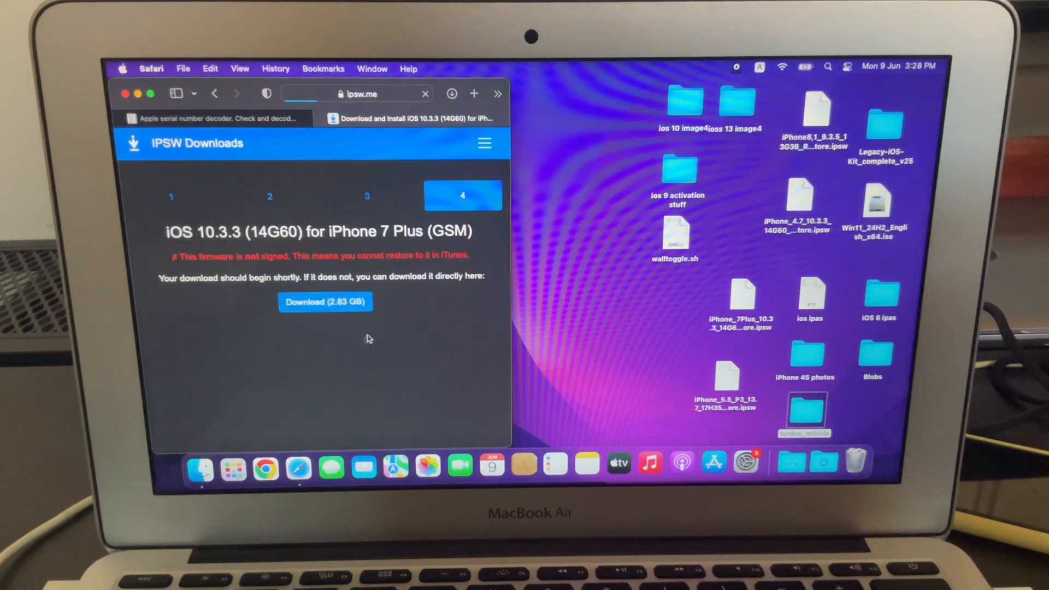
click(325, 302)
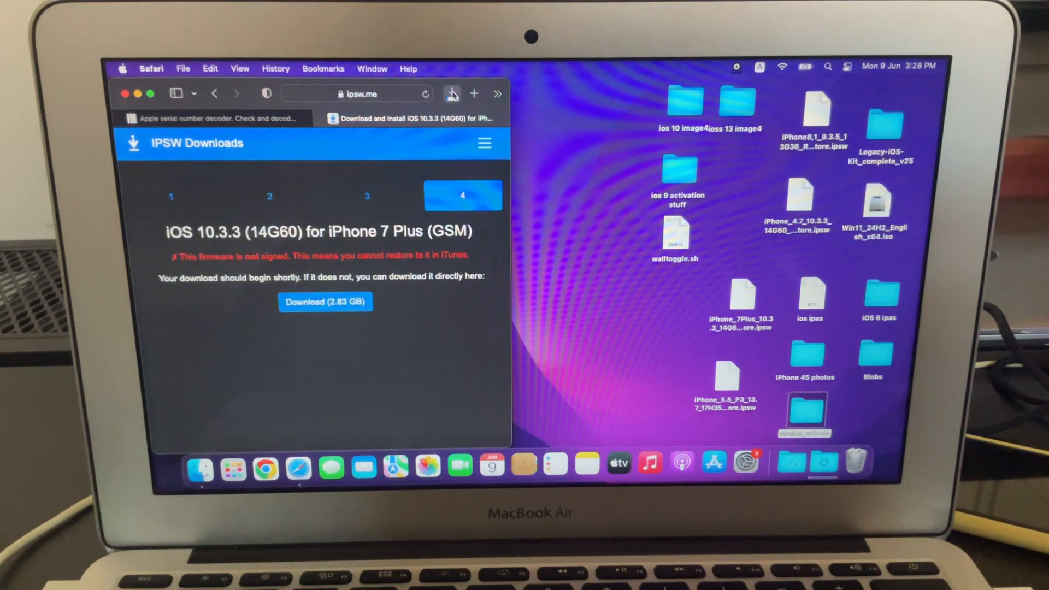
click(452, 93)
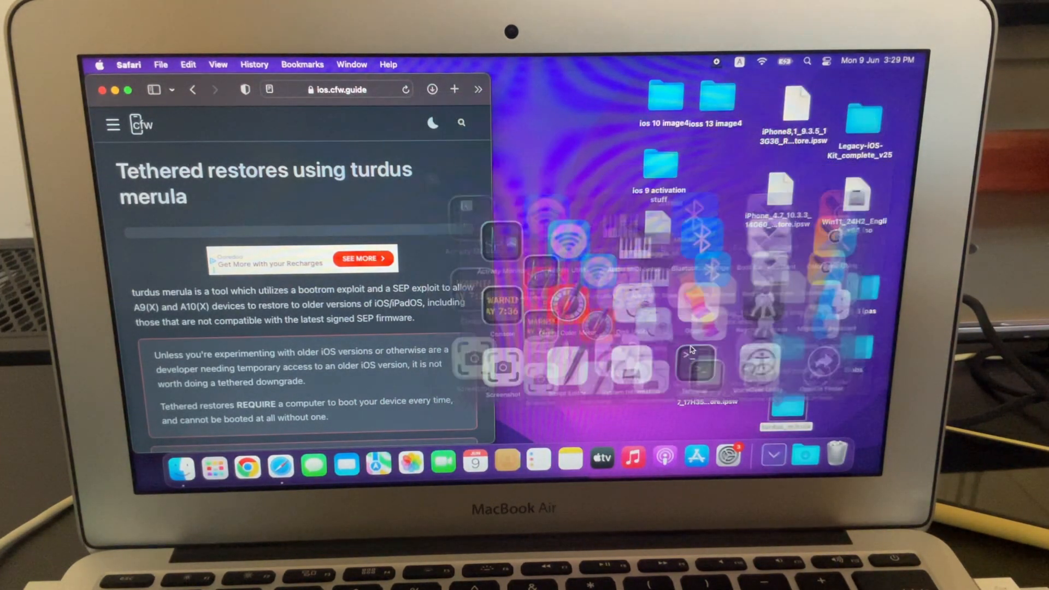
Step: Launch Terminal from Launchpad for a fresh zsh prompt
click(734, 461)
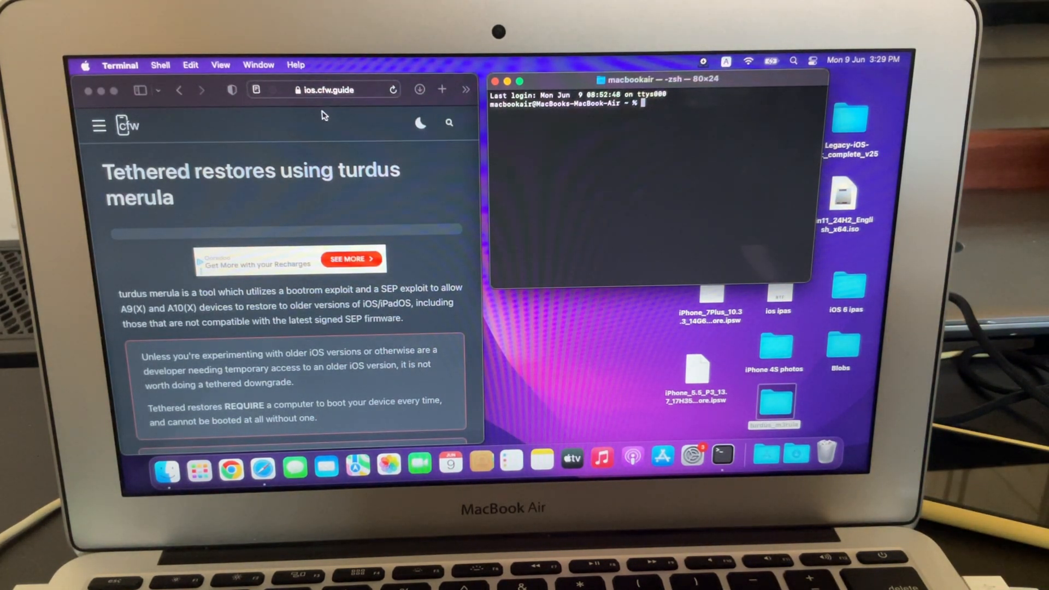
Step: Go to the turdusmerula-tethered guide and scroll its A10(X) restore steps
click(324, 90)
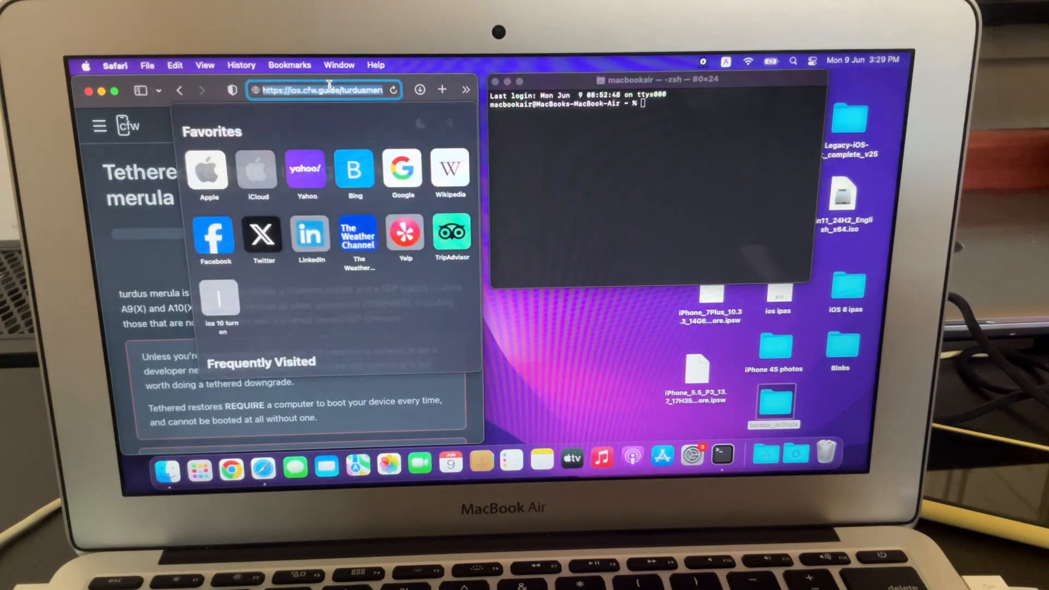
text(turdusmerula-tethered/)
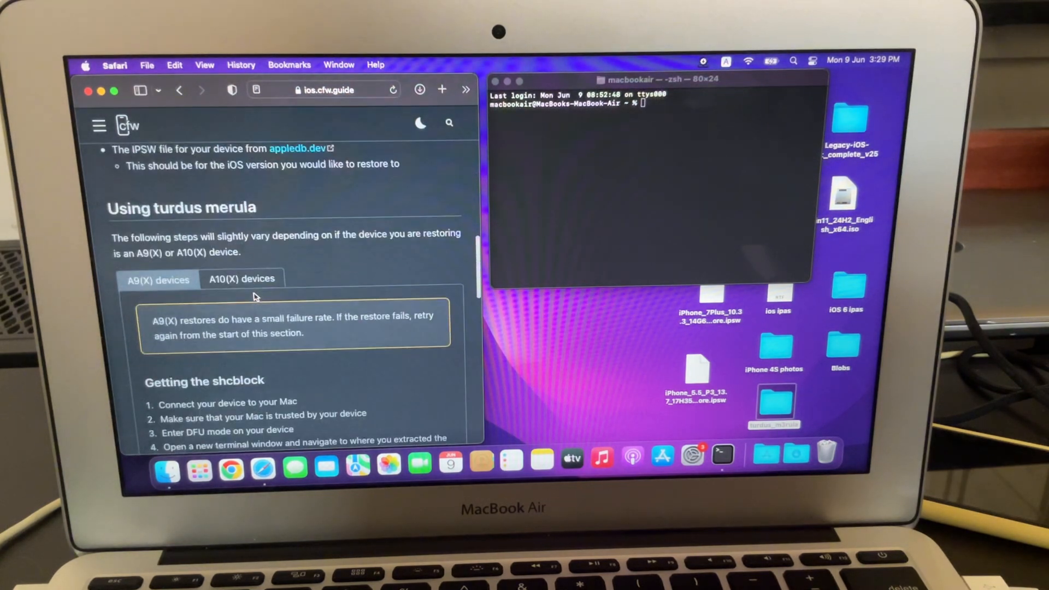
click(242, 279)
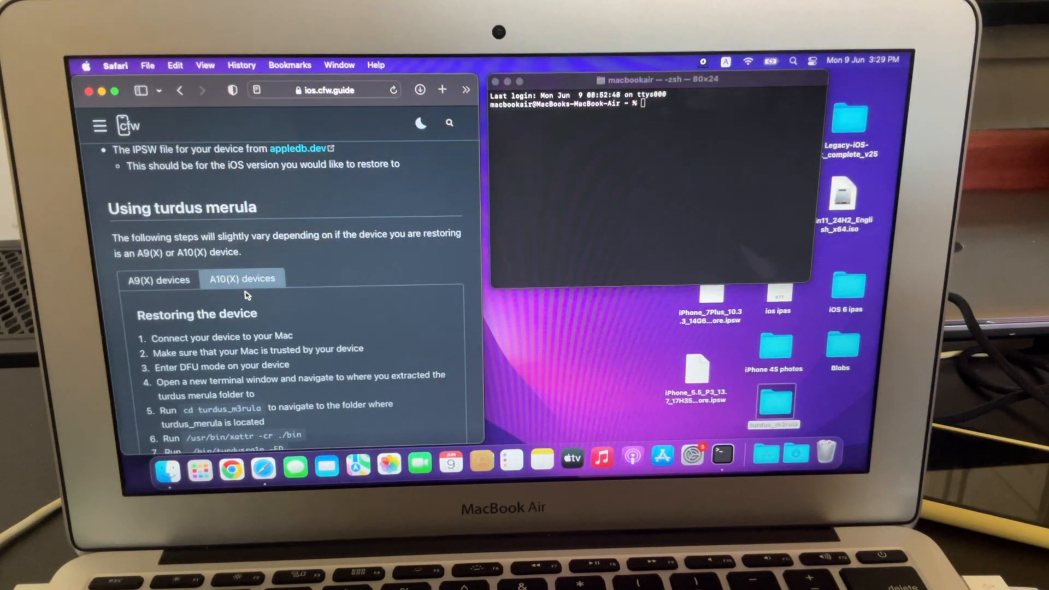
scroll(down, 3)
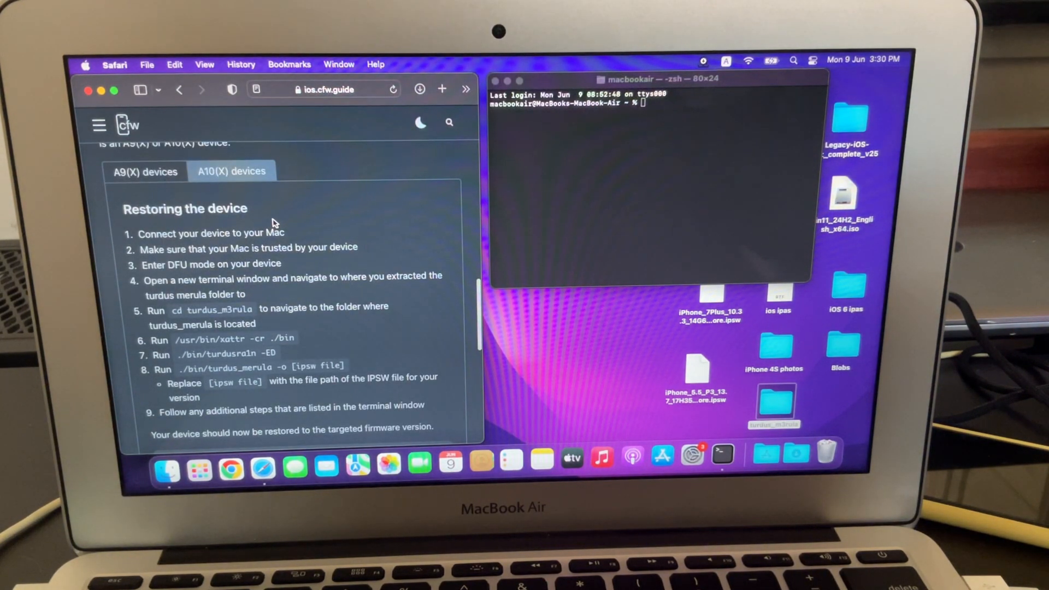
scroll(down, 3)
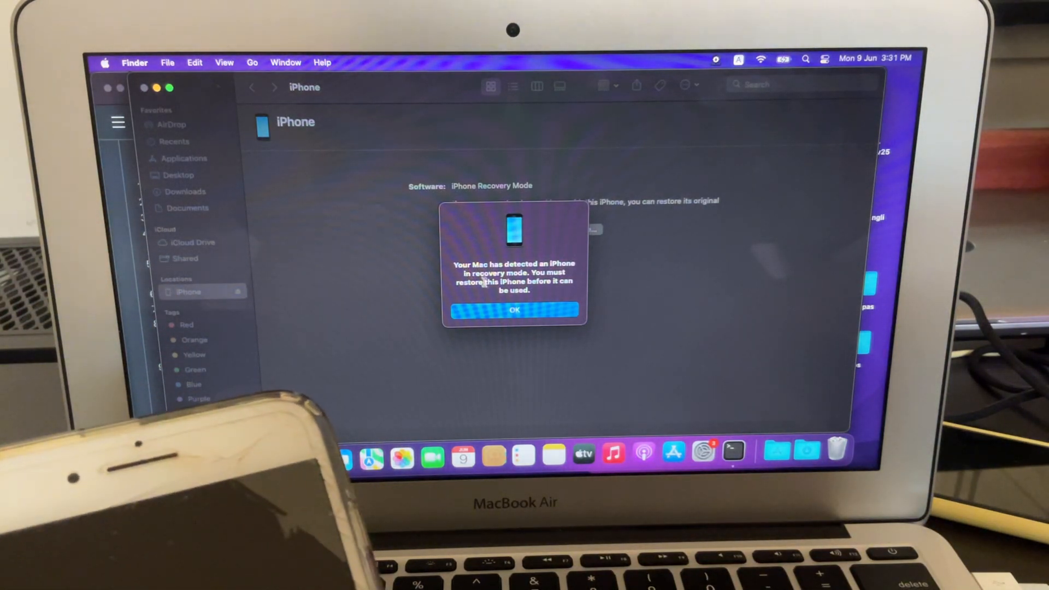
click(515, 310)
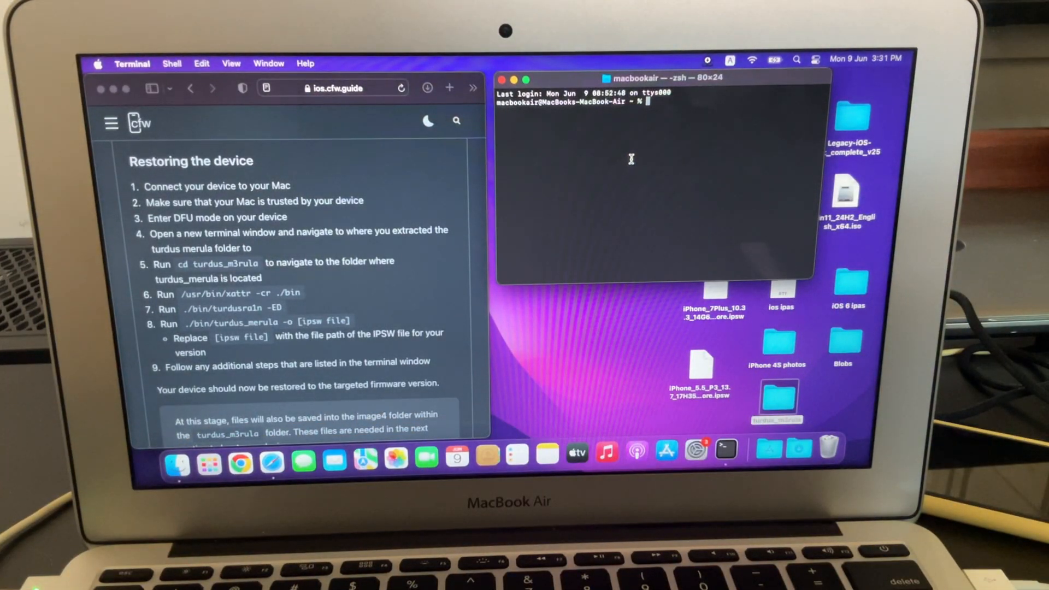
Step: Run cd into the Desktop's turdus_m3rula folder, retyping the command after the first attempt
text(cd)
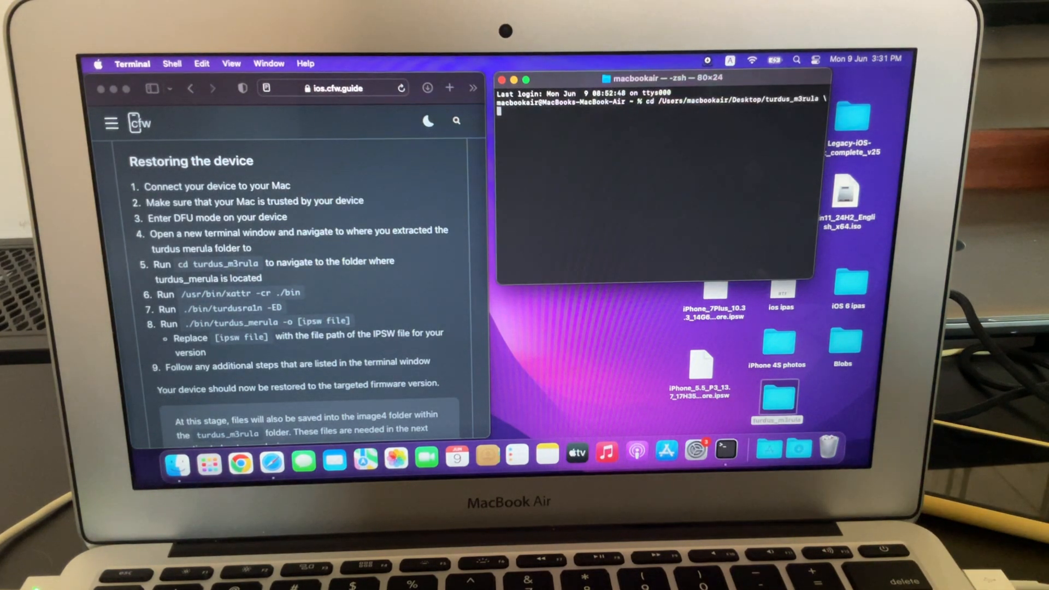
key(Return)
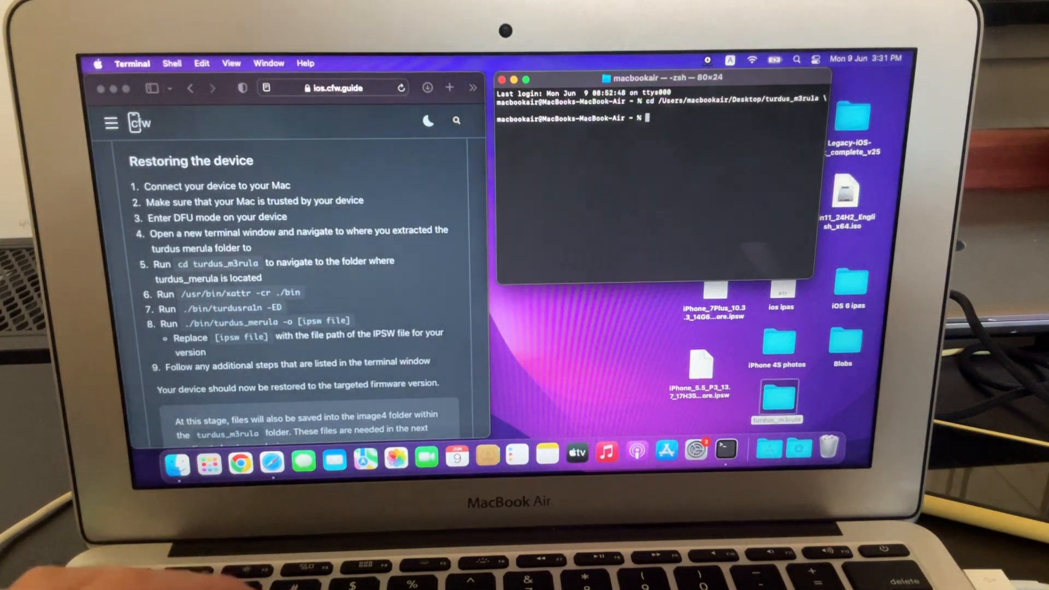
text(cd)
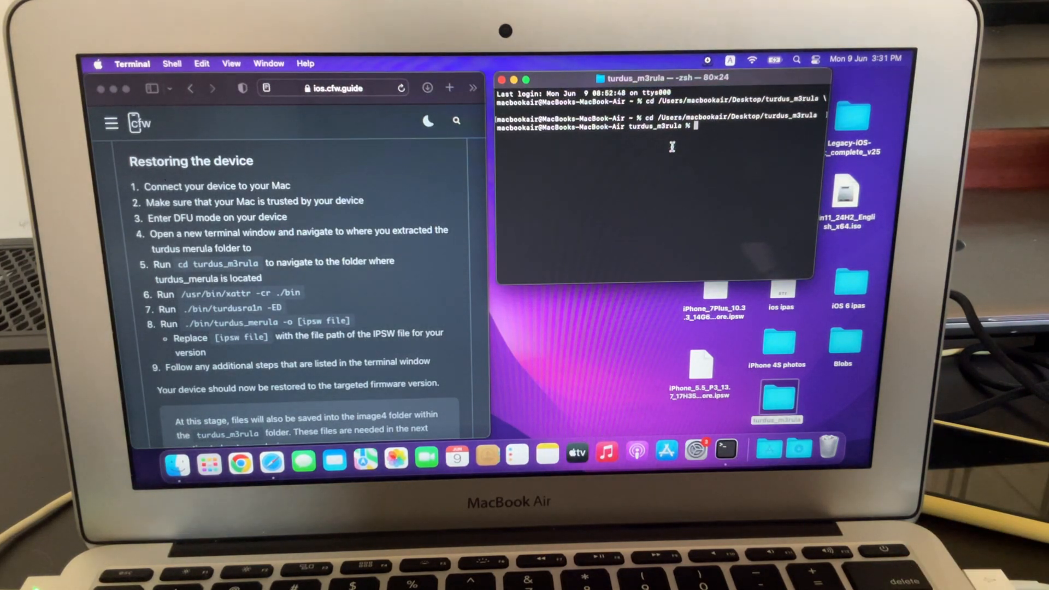
scroll(down, 3)
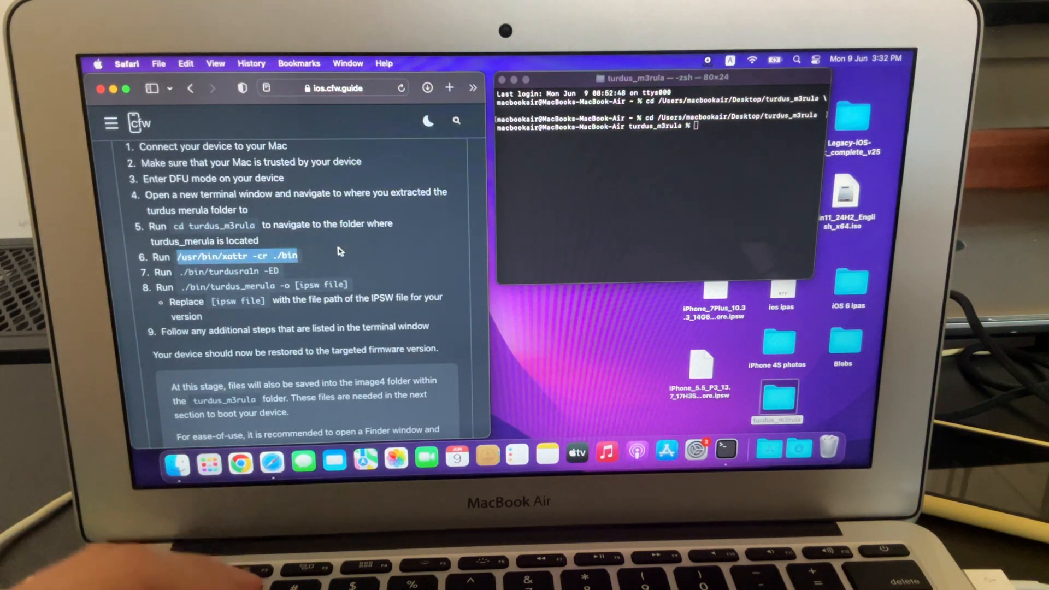
Step: Run the guide's xattr -cr ./bin command, then ./bin/turdusra1n -ED until pwned DFU appears
click(655, 194)
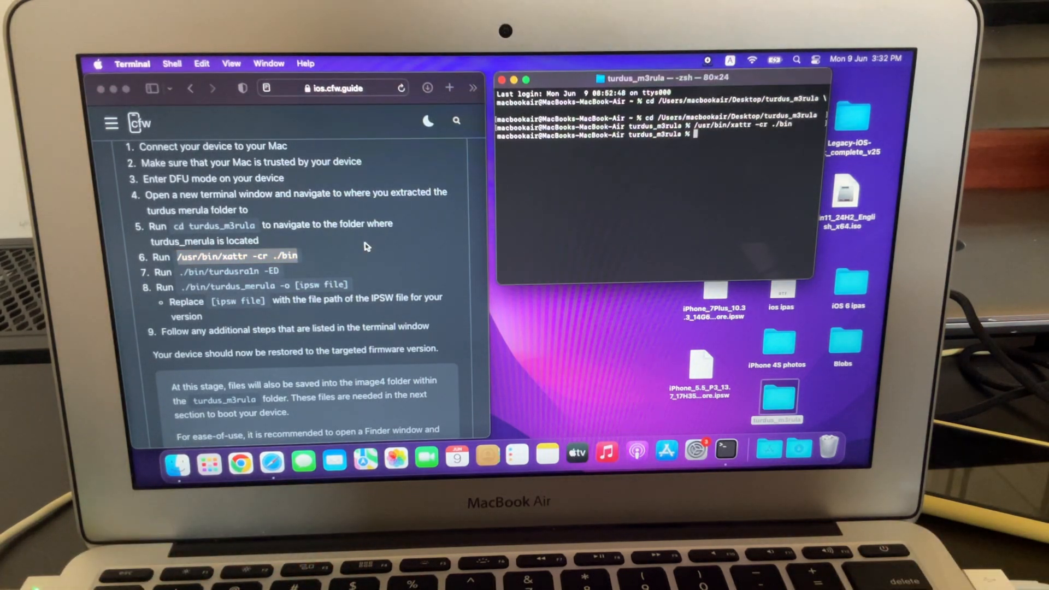
scroll(down, 3)
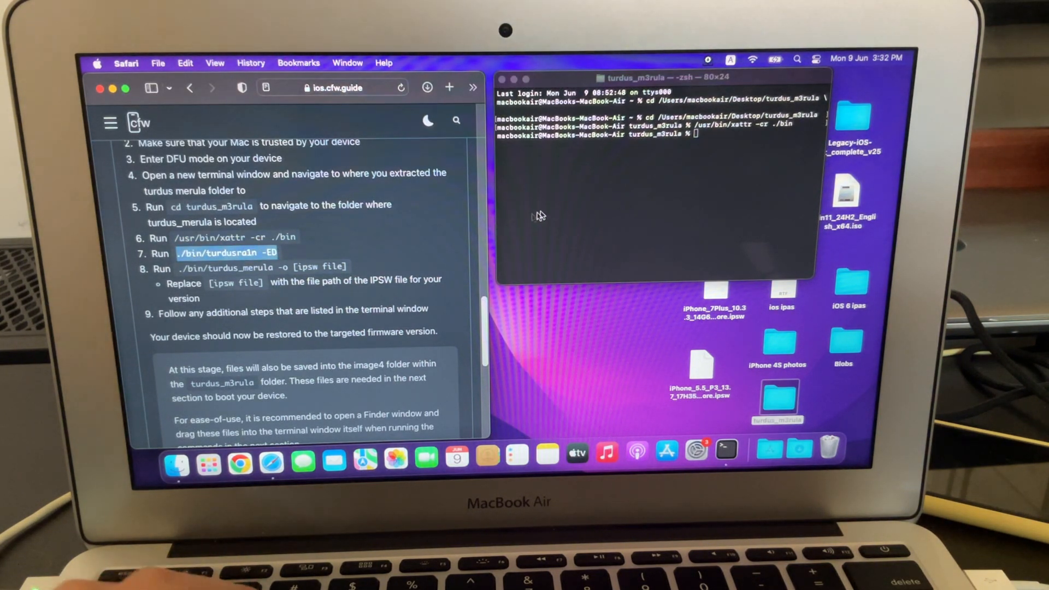
text(./bin/turdusra1n -ED)
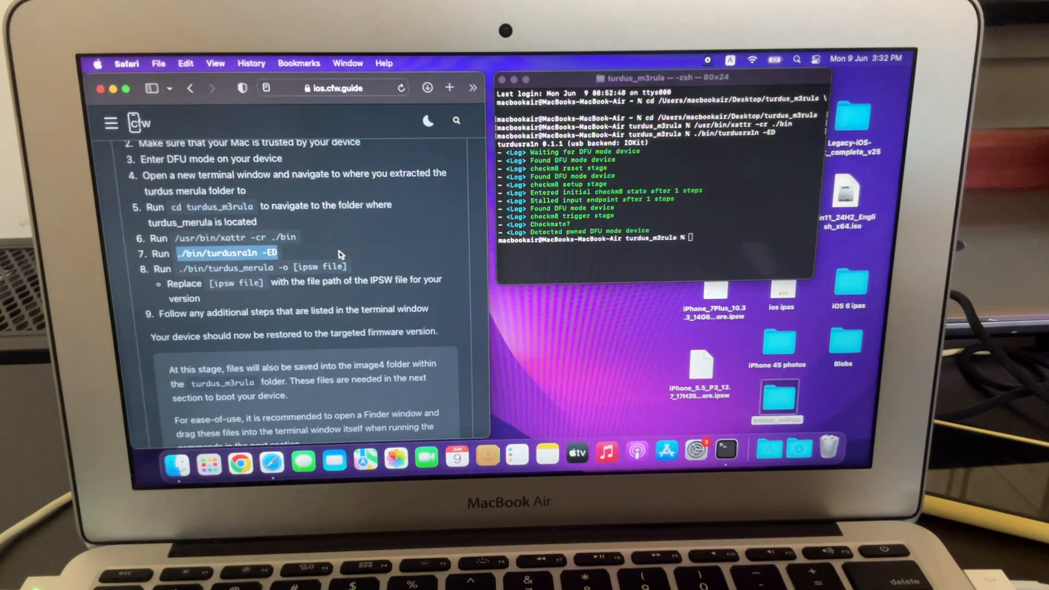
scroll(down, 3)
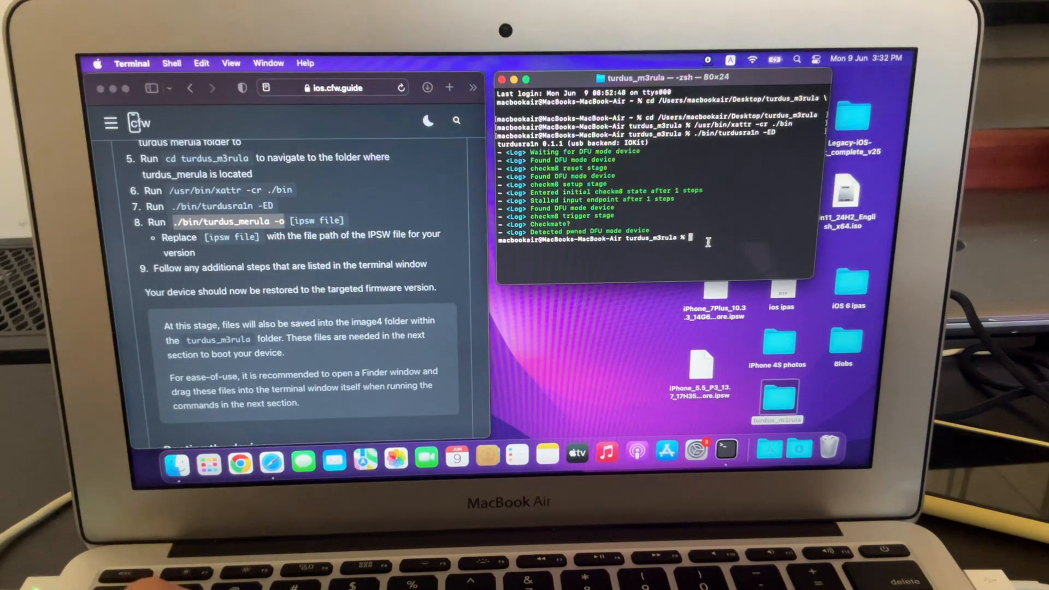
Step: Run turdus_merula -o with the iOS 10.3.3 IPSW, choose SEP option 1, and confirm YES
text(./bin/turdus_merula -o)
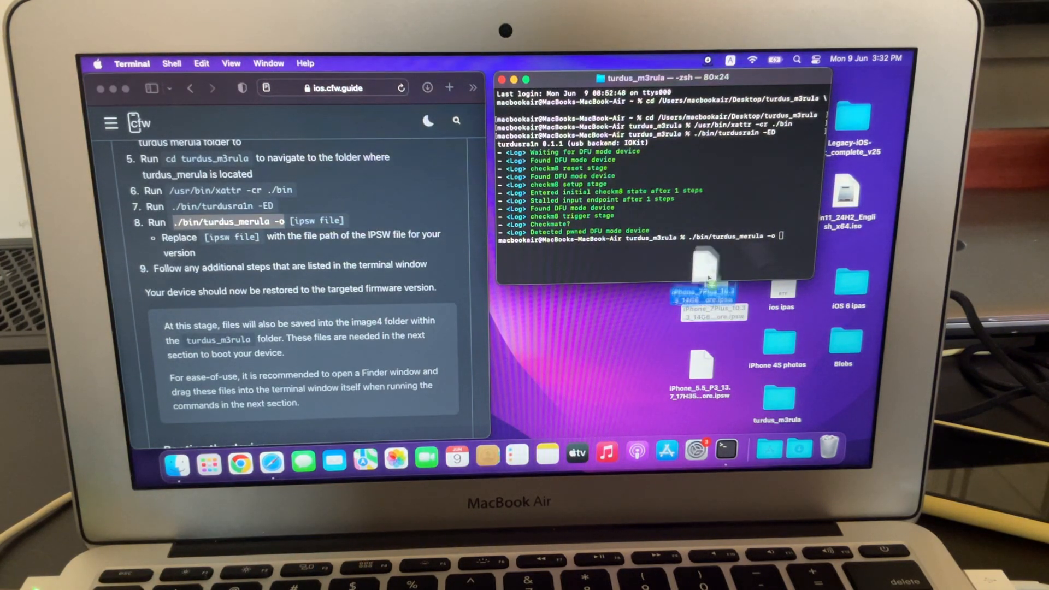
drag(702, 291, 749, 247)
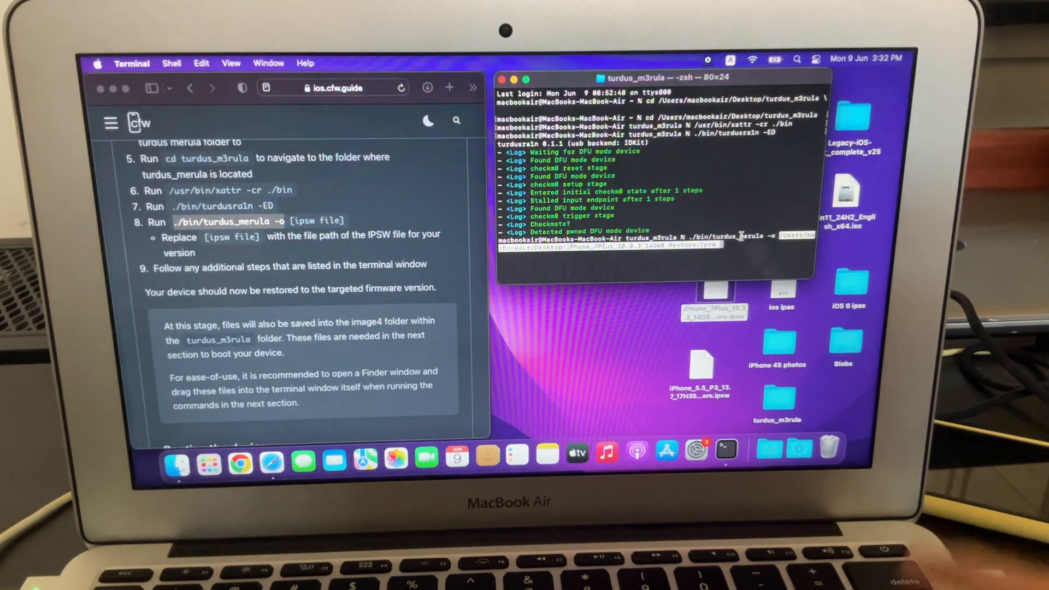
key(Return)
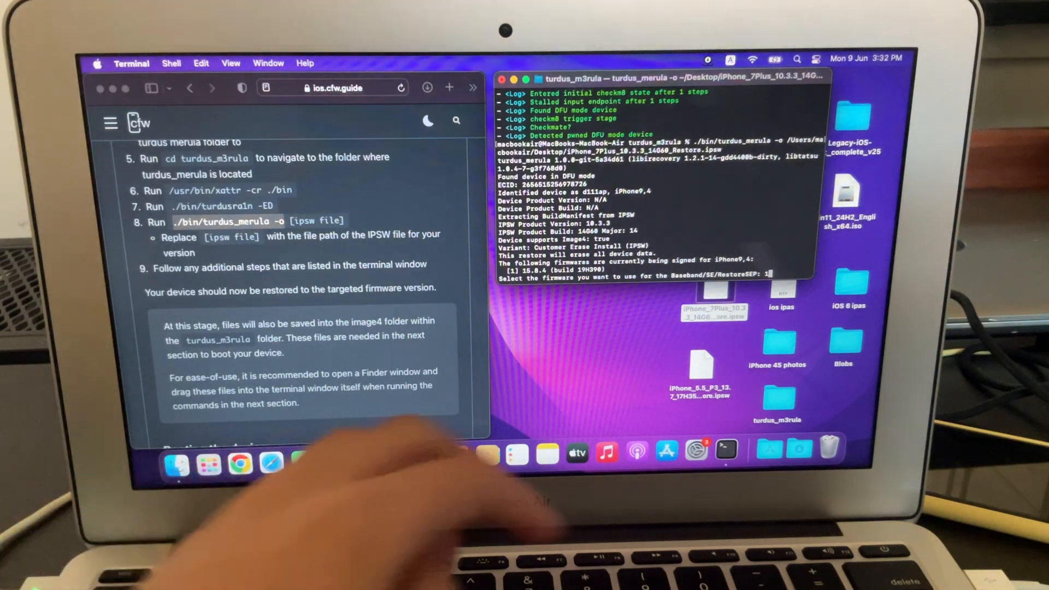
text(1)
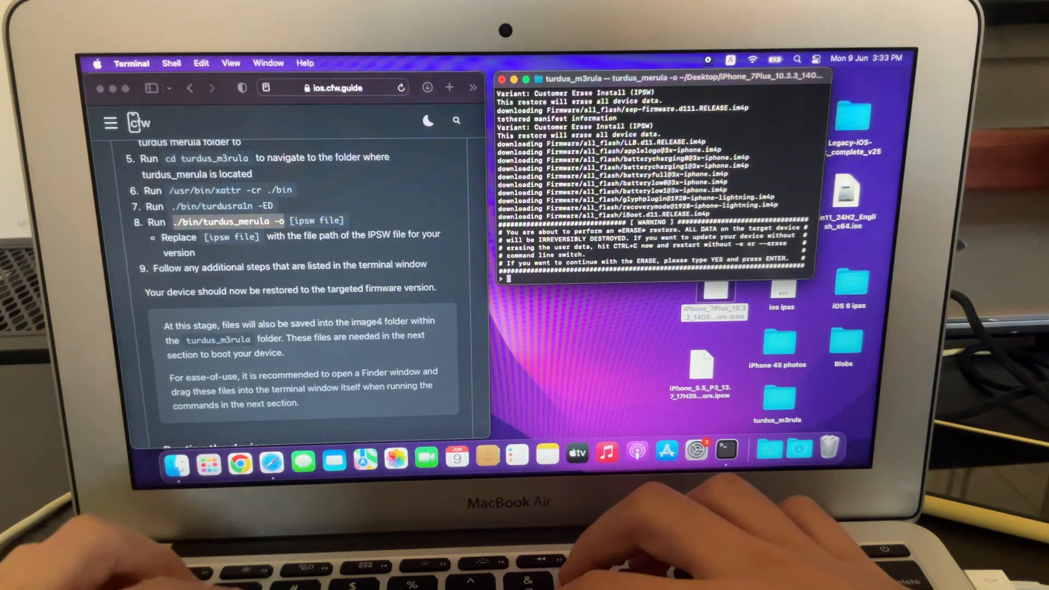
text(Y)
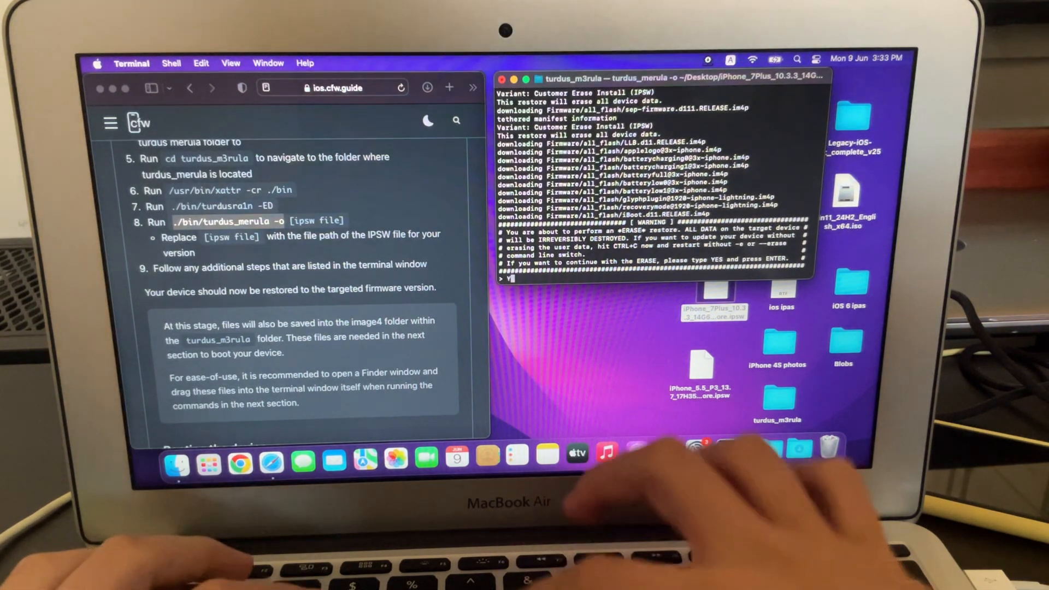
text(ES)
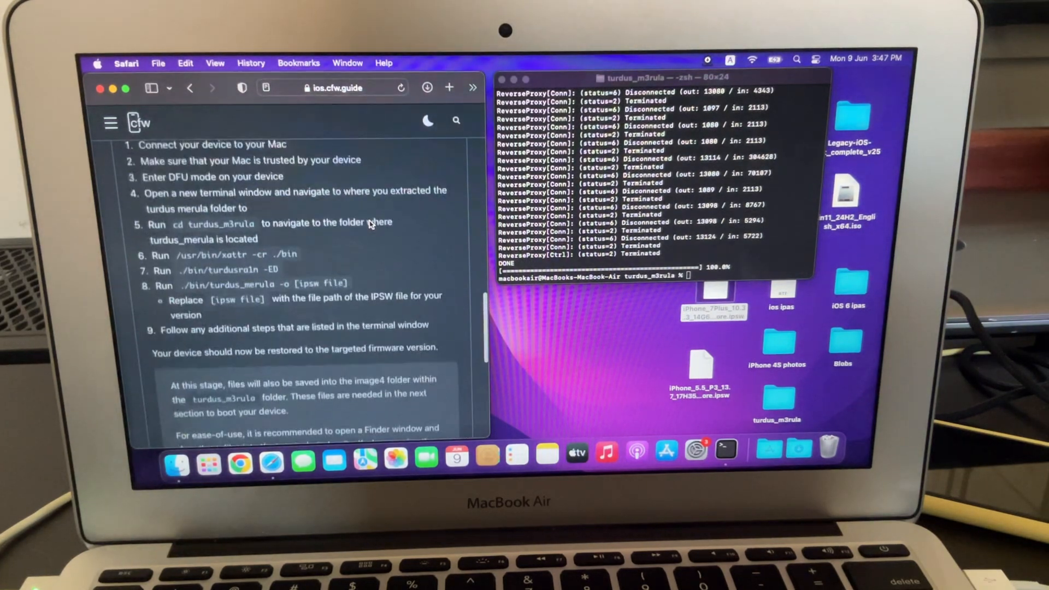
Step: Scroll the guide down to the Booting the device section
scroll(down, 3)
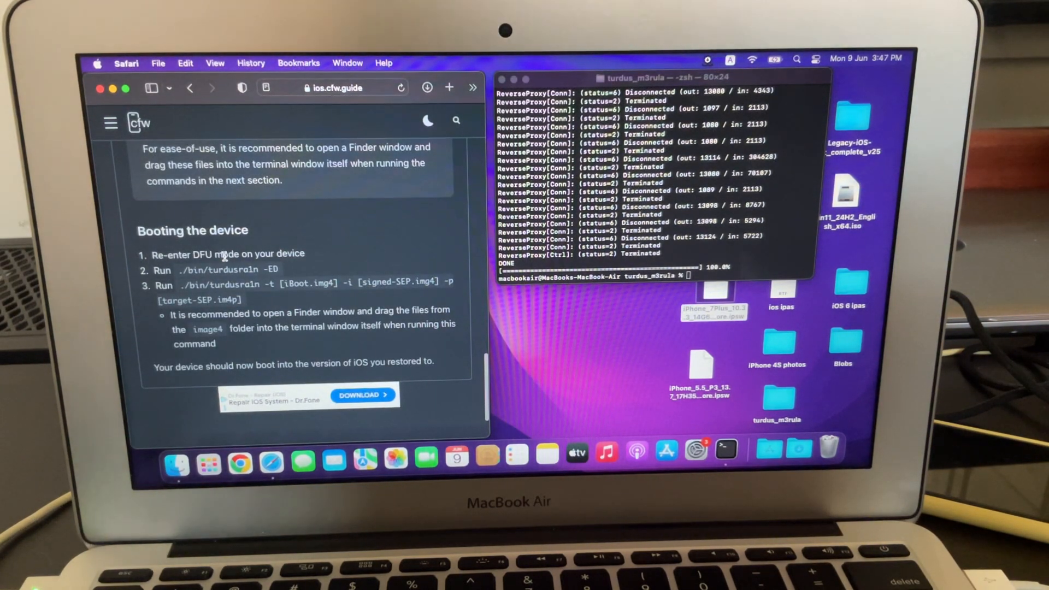
scroll(down, 3)
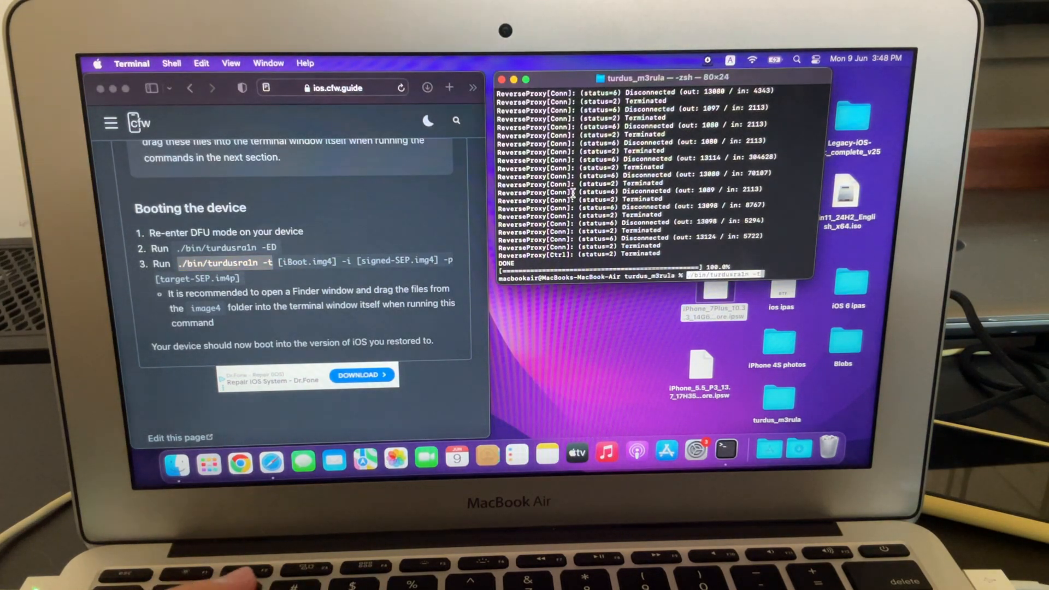
Step: Enter ./bin/turdusra1n -t with the signed-SEP and -p target-SEP files from image4
text(./bin/turdusra1n -t)
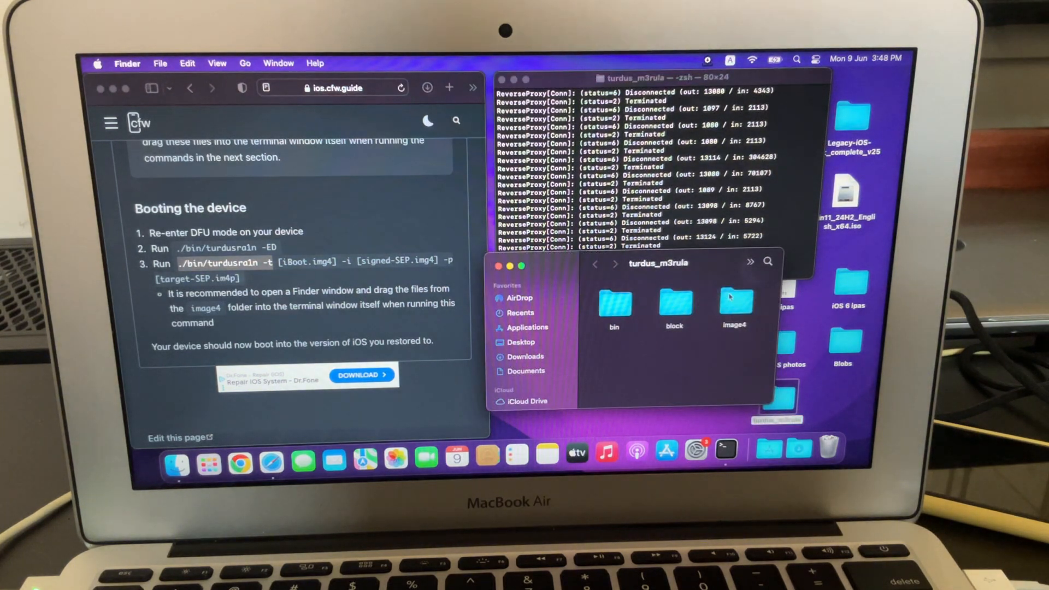
double_click(733, 301)
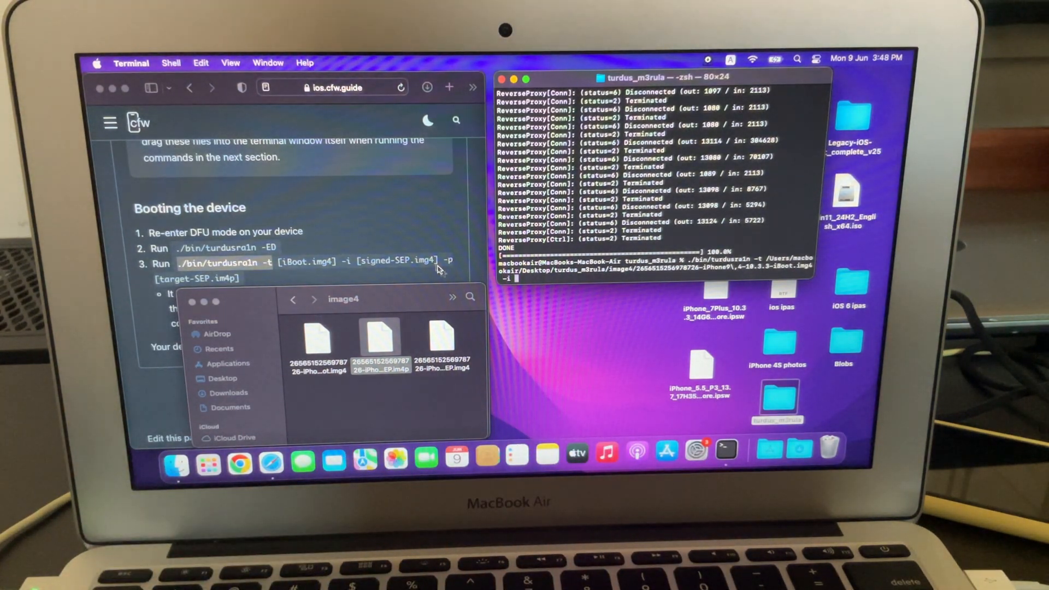
click(442, 338)
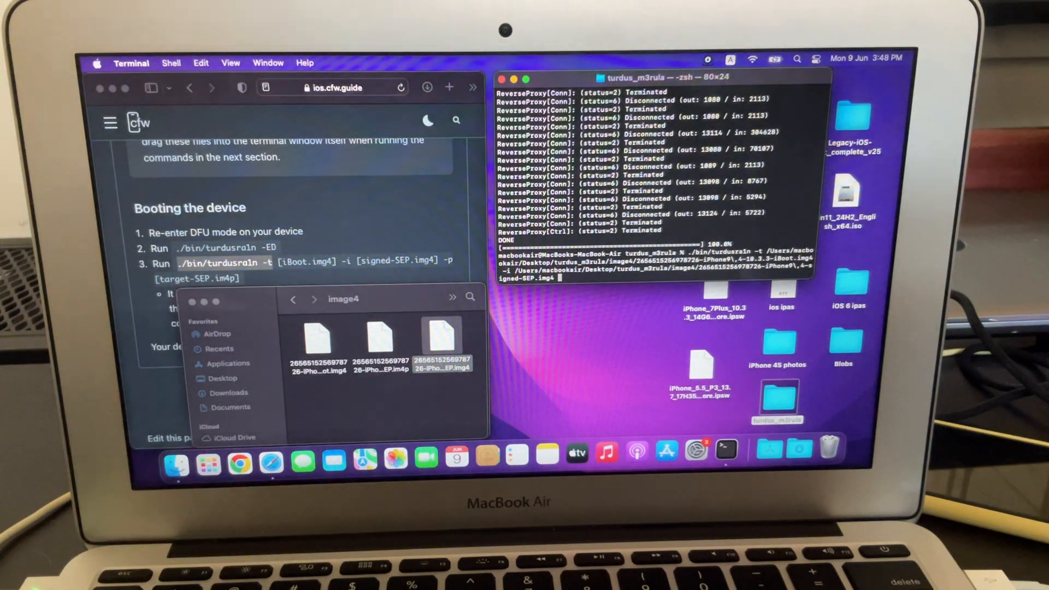
text(-p)
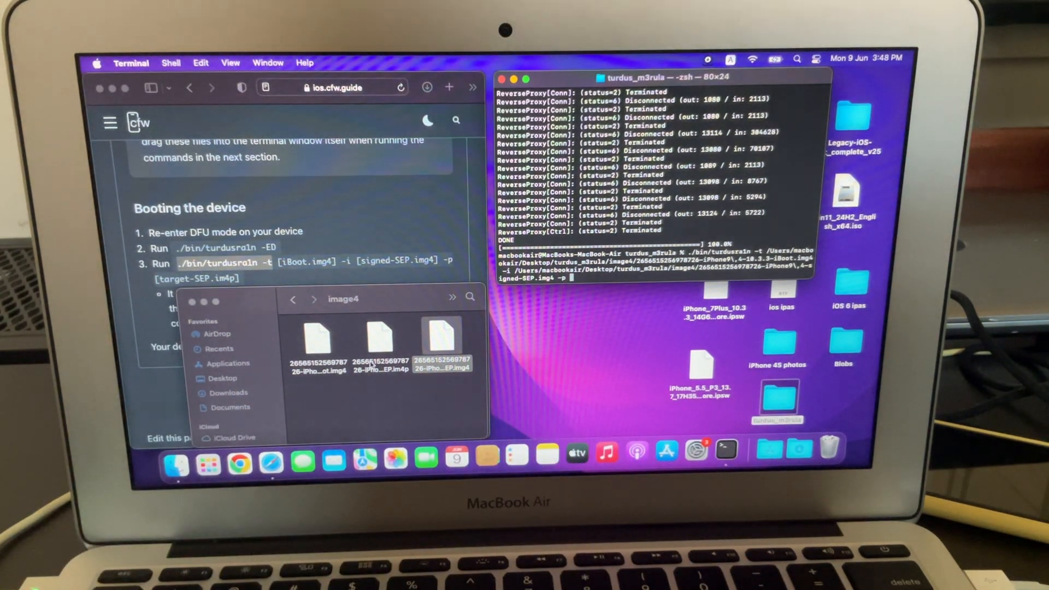
click(441, 336)
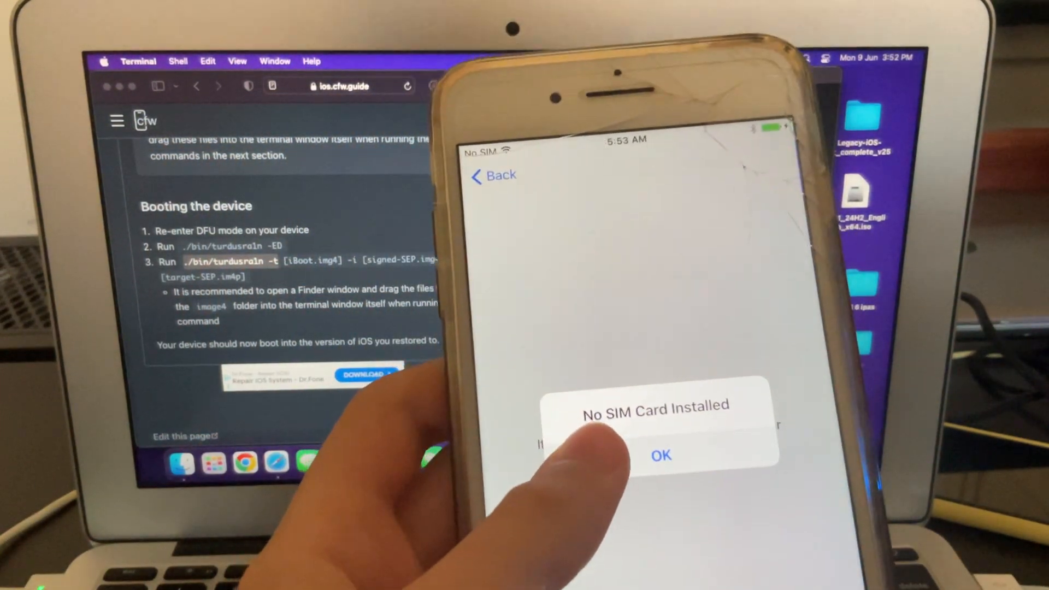
Step: Dismiss the No SIM alert, disable Location Services, and skip Touch ID and passcode
click(660, 455)
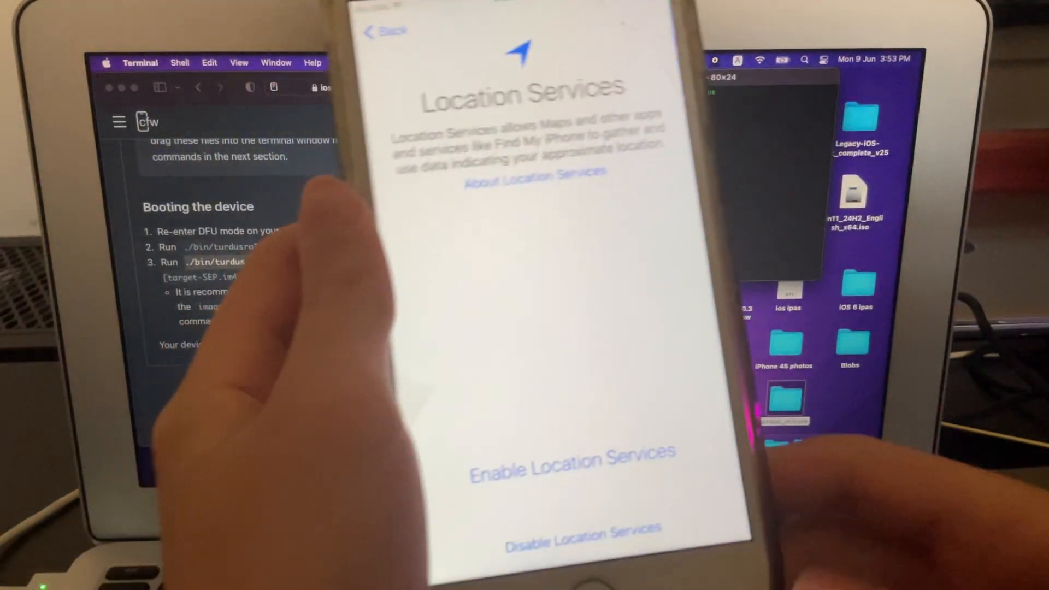
click(583, 542)
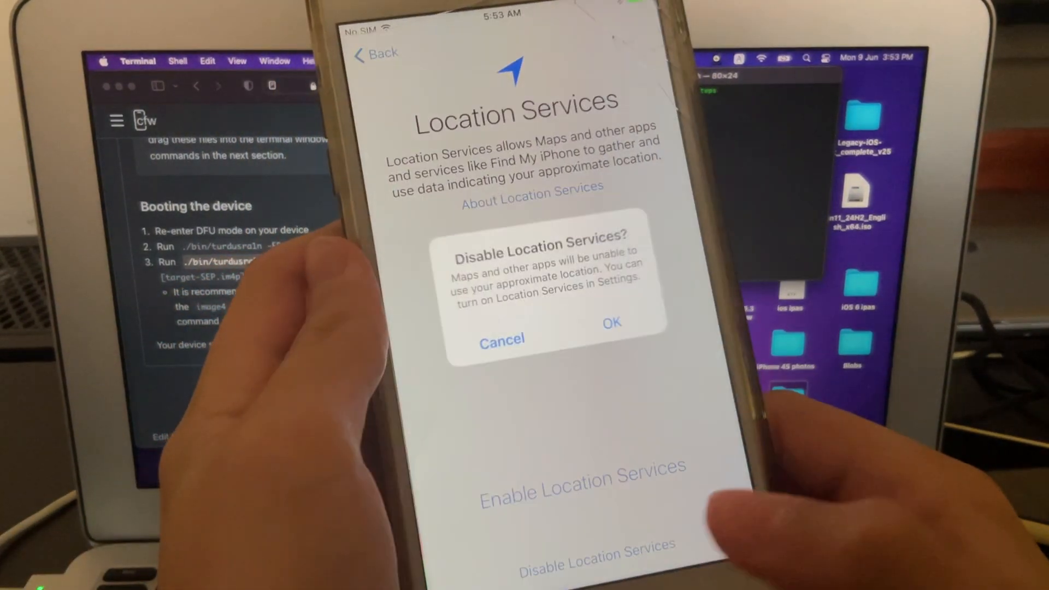
click(610, 322)
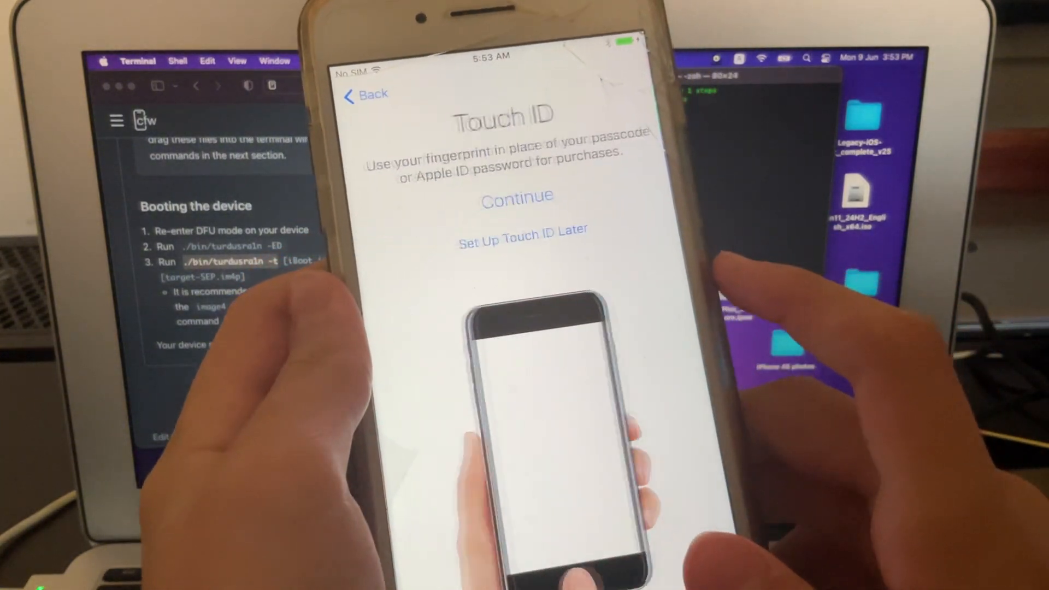
click(523, 235)
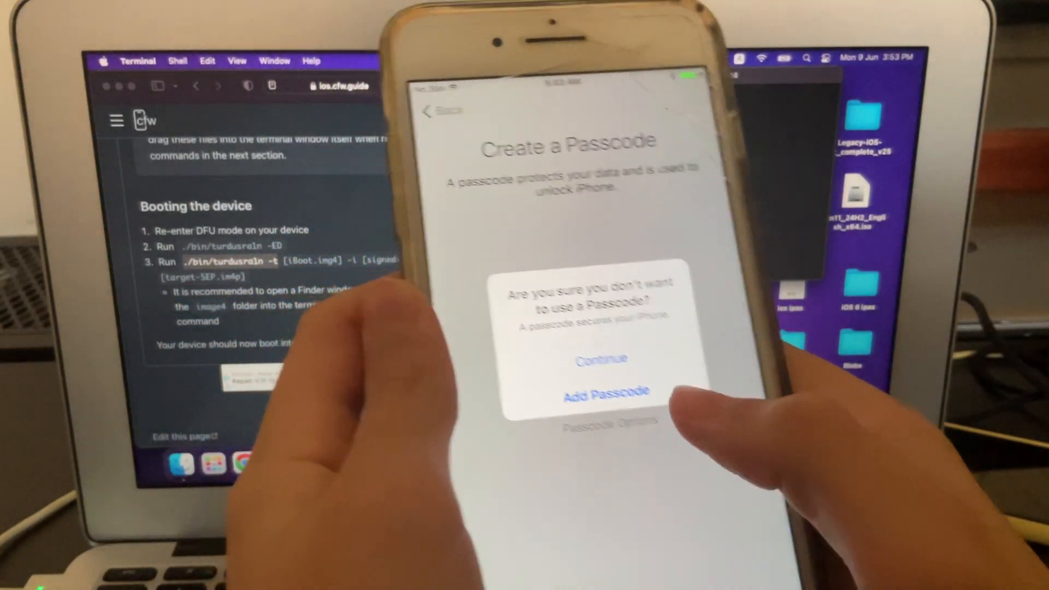
click(605, 393)
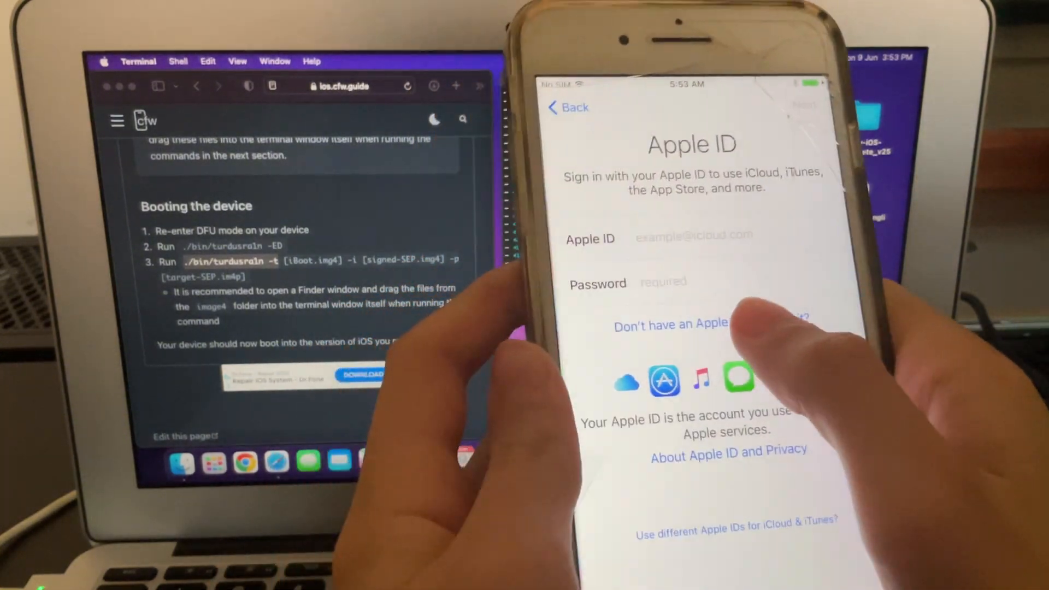
Step: Skip Apple ID, decline analytics, defer home button setup, and reach Display Zoom
click(669, 325)
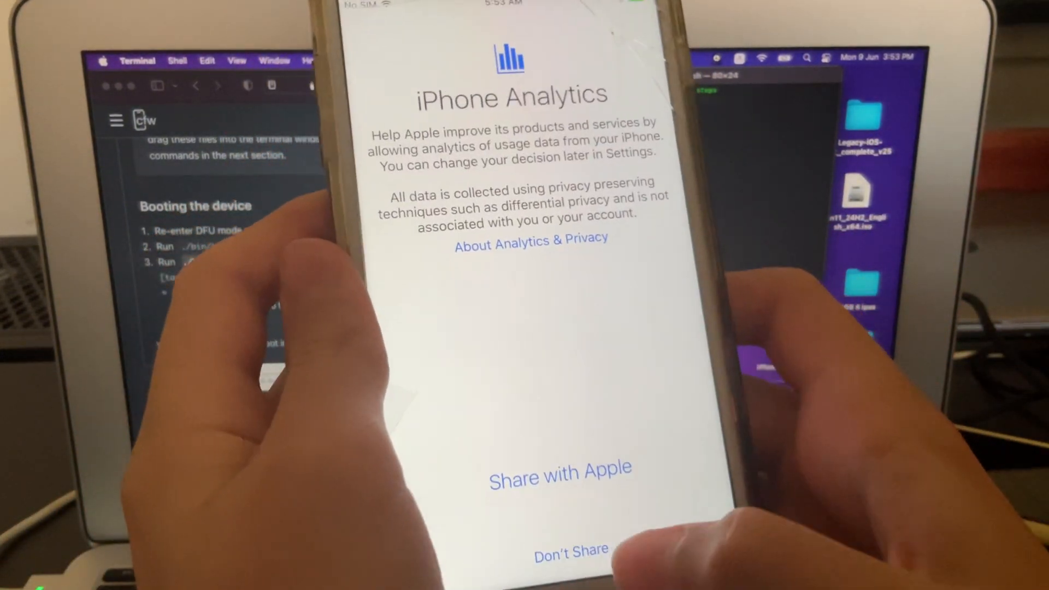
click(570, 549)
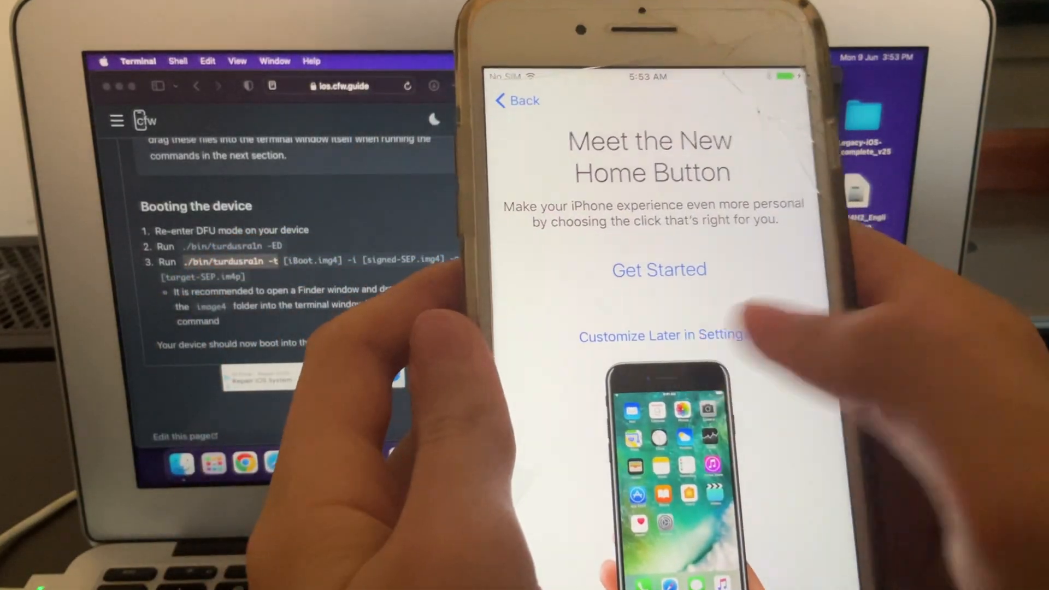
click(659, 269)
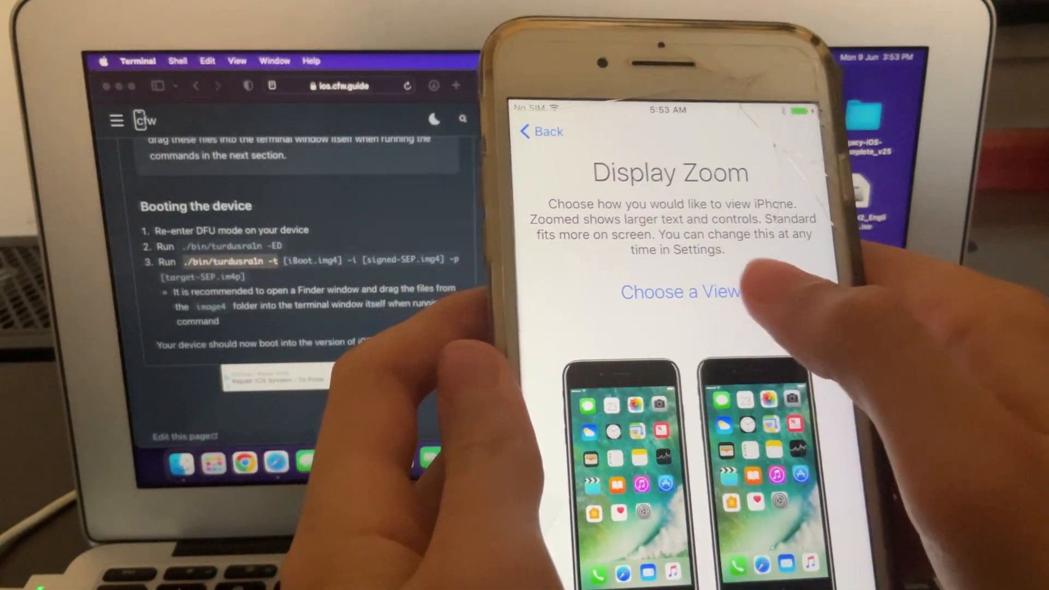
click(678, 292)
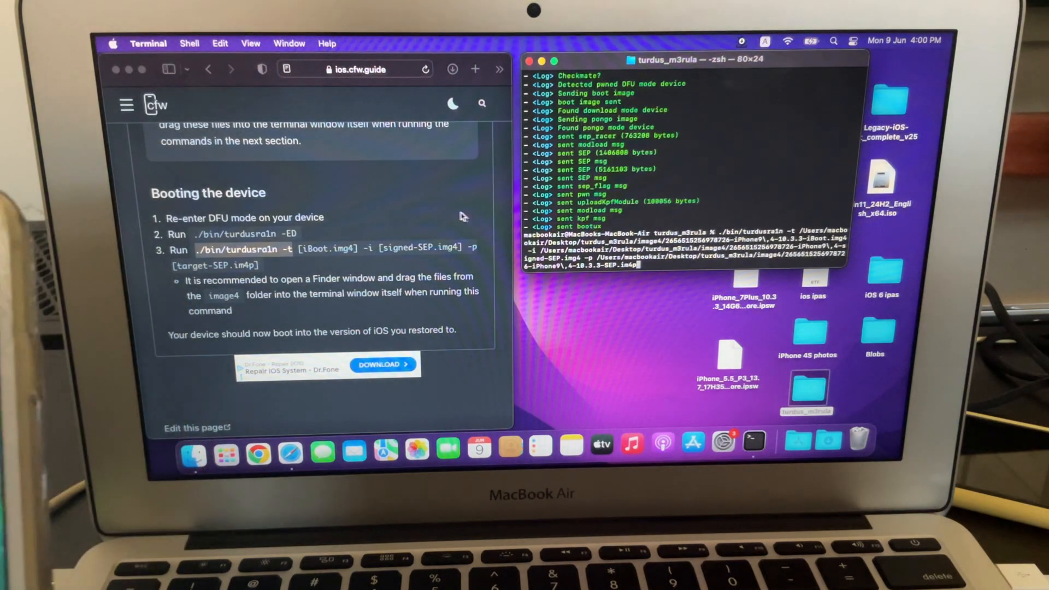
mouse_move(424, 265)
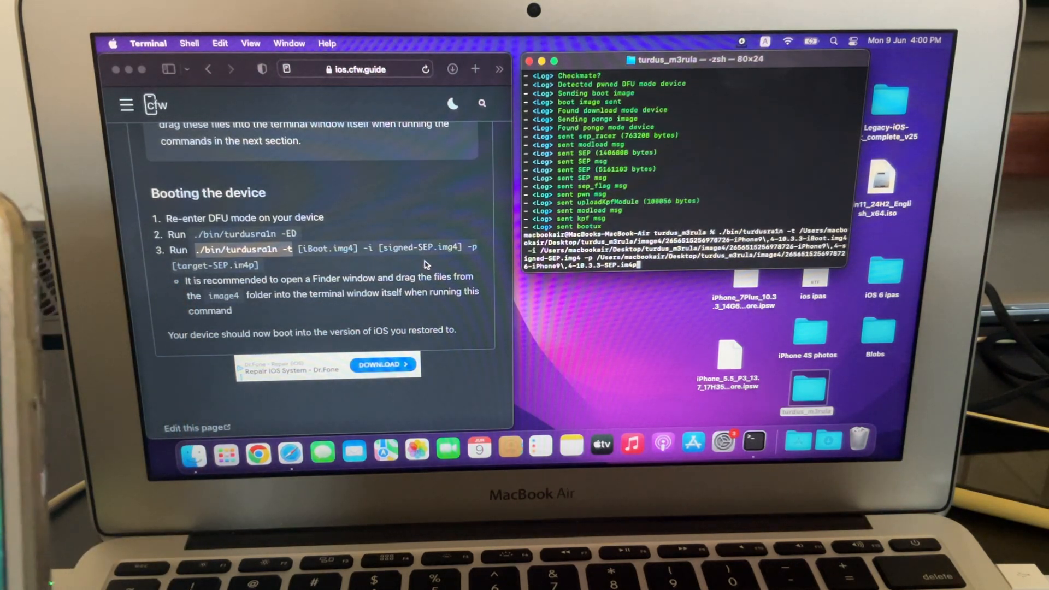